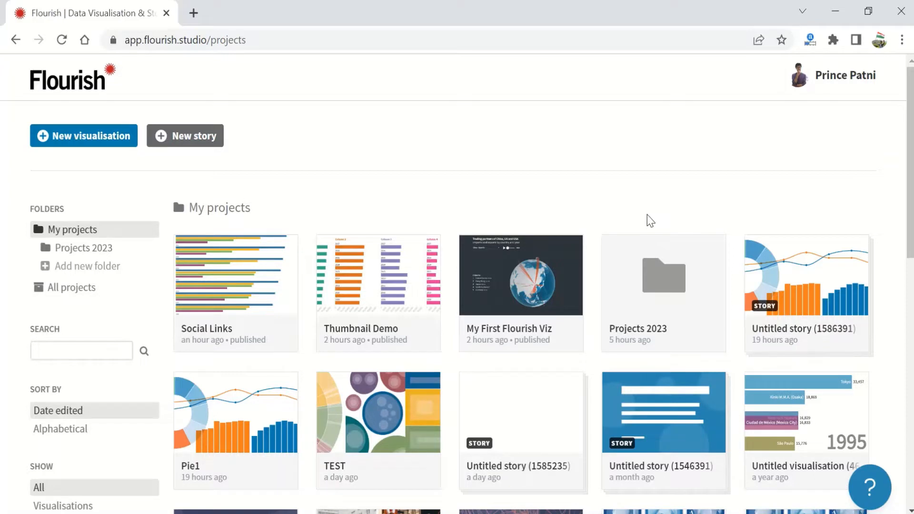
pyautogui.moveTo(601, 269)
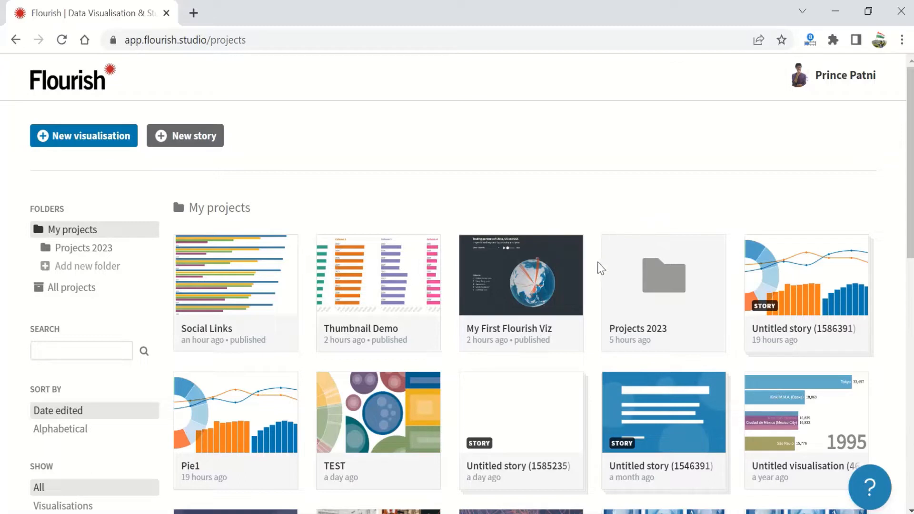
pyautogui.moveTo(597, 277)
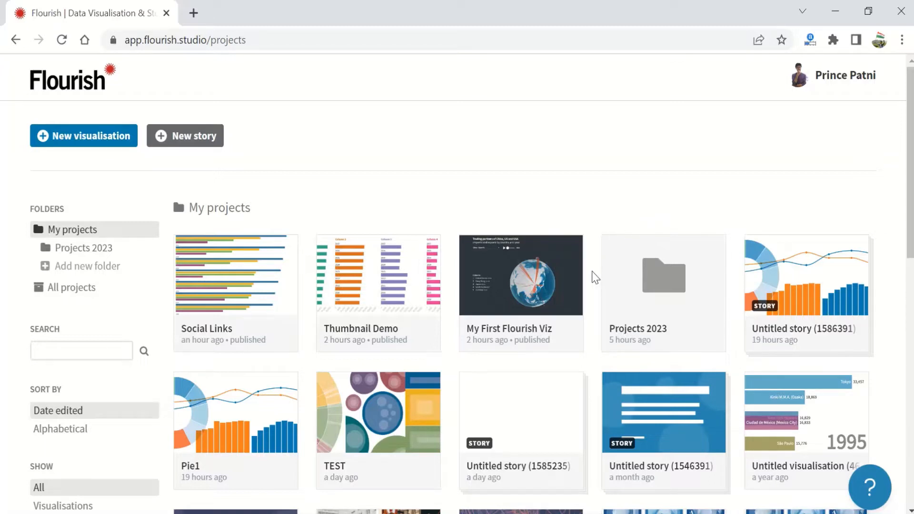
pyautogui.moveTo(590, 278)
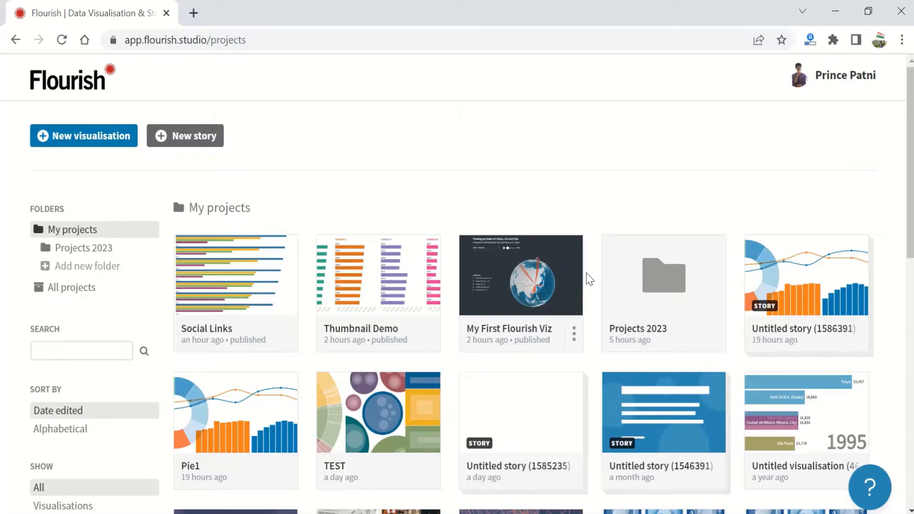
pyautogui.moveTo(86, 160)
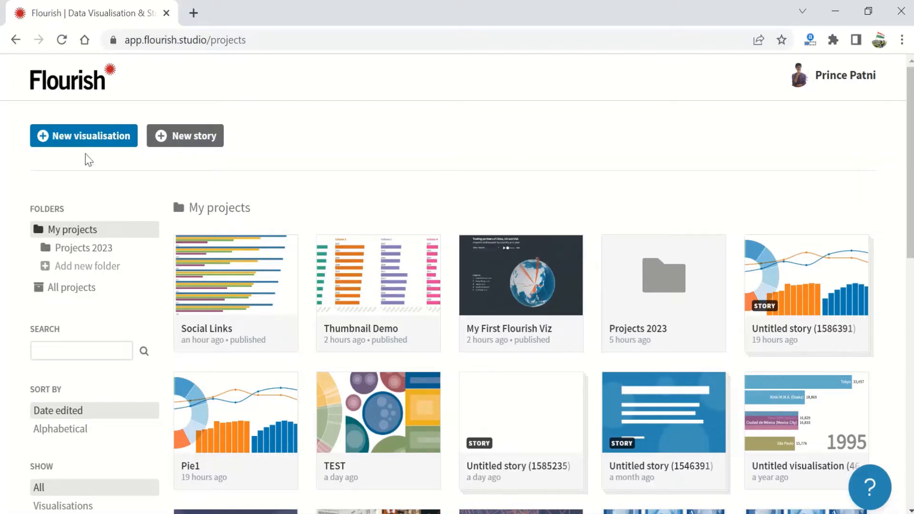
# Start a new visualisation and browse down to the Line, bar and pie charts starting-point templates.
pyautogui.click(84, 135)
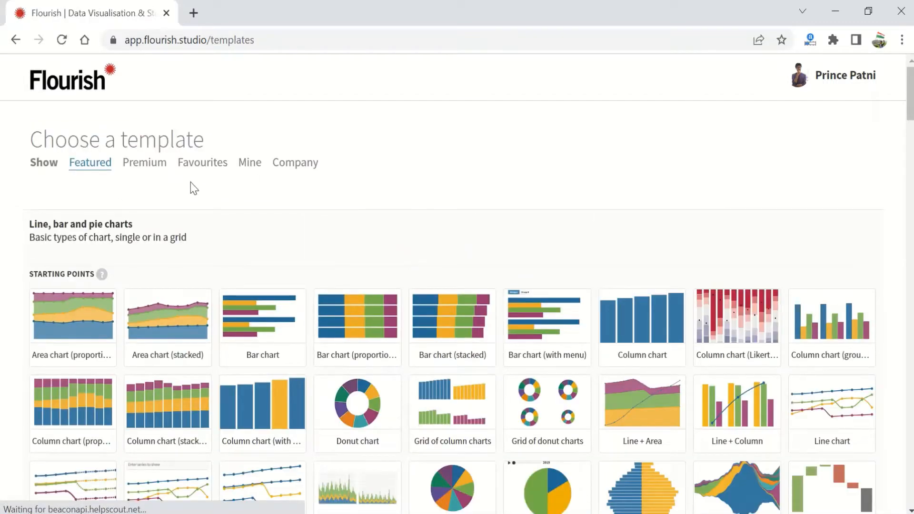
pyautogui.scroll(-3)
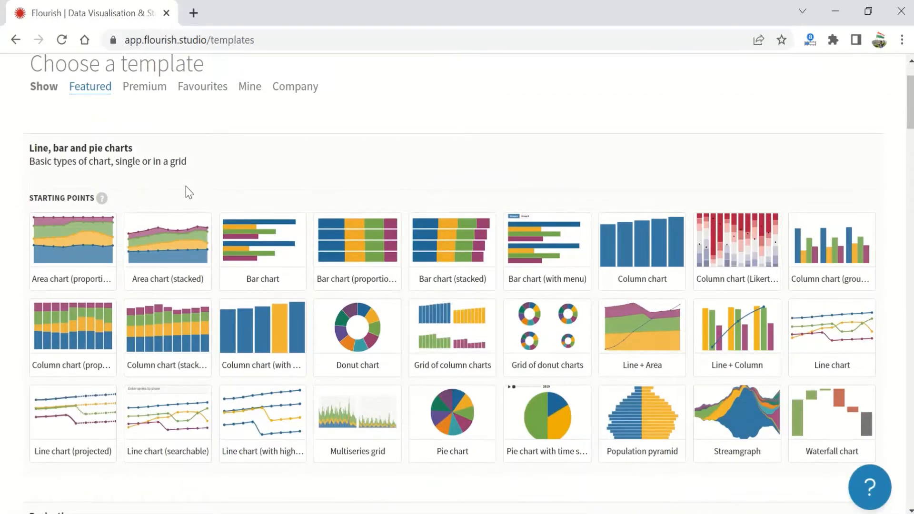
pyautogui.moveTo(357, 241)
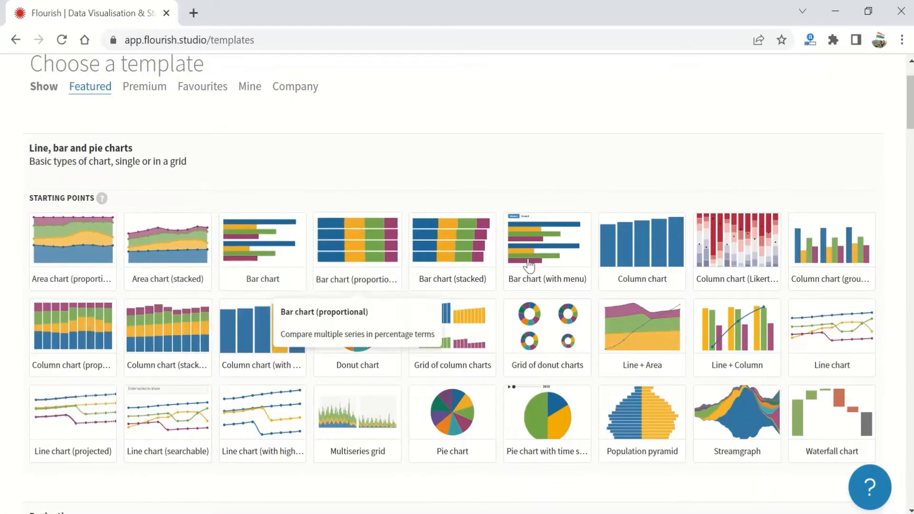
pyautogui.moveTo(319, 419)
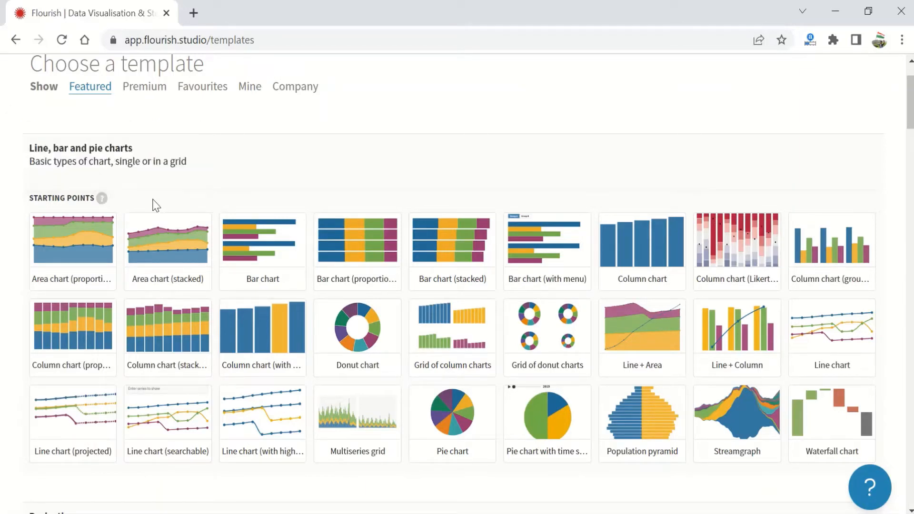
pyautogui.moveTo(262, 254)
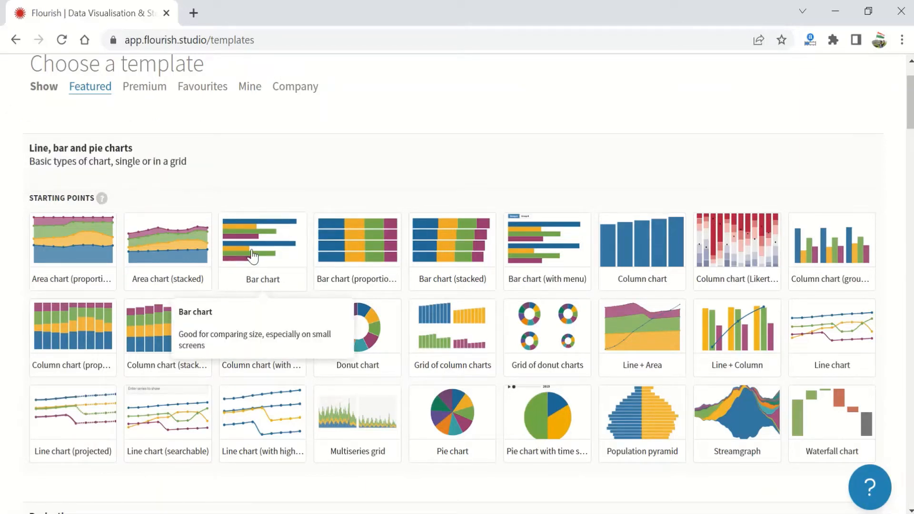
pyautogui.moveTo(841, 432)
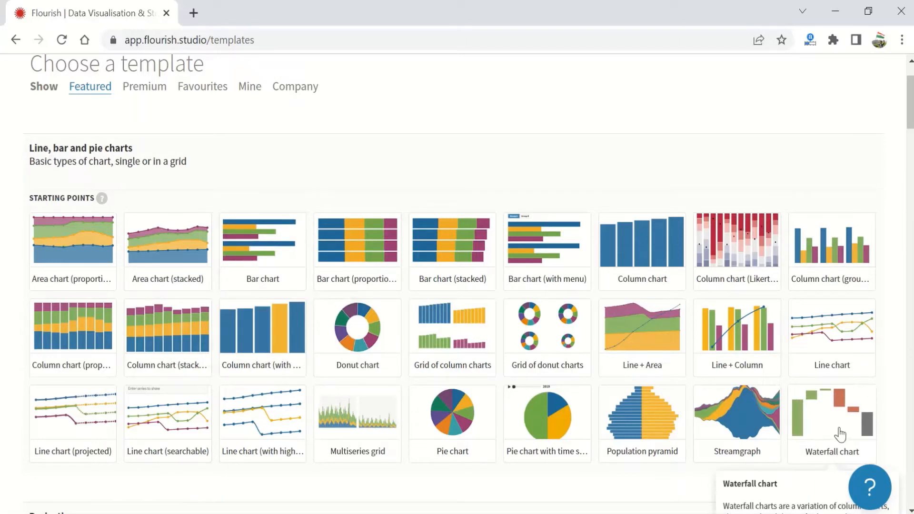
pyautogui.moveTo(323, 332)
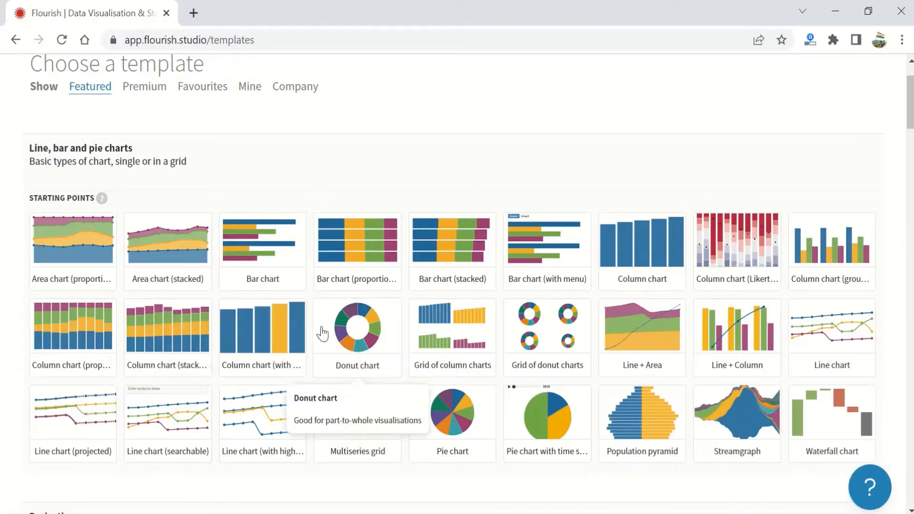
pyautogui.moveTo(102, 330)
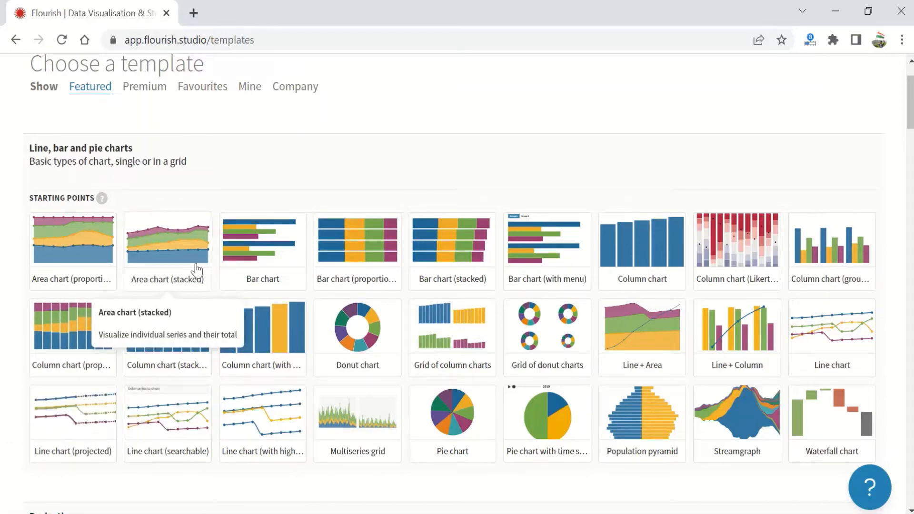
pyautogui.scroll(-3)
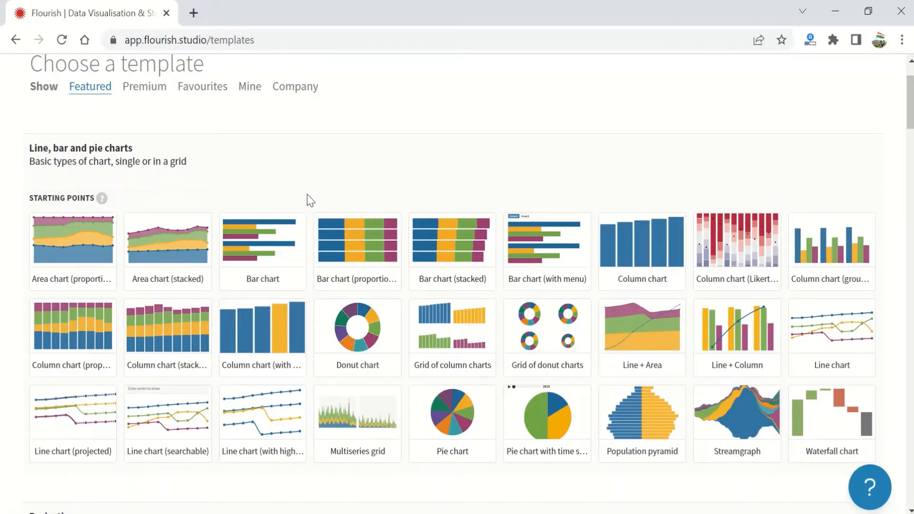
pyautogui.moveTo(286, 200)
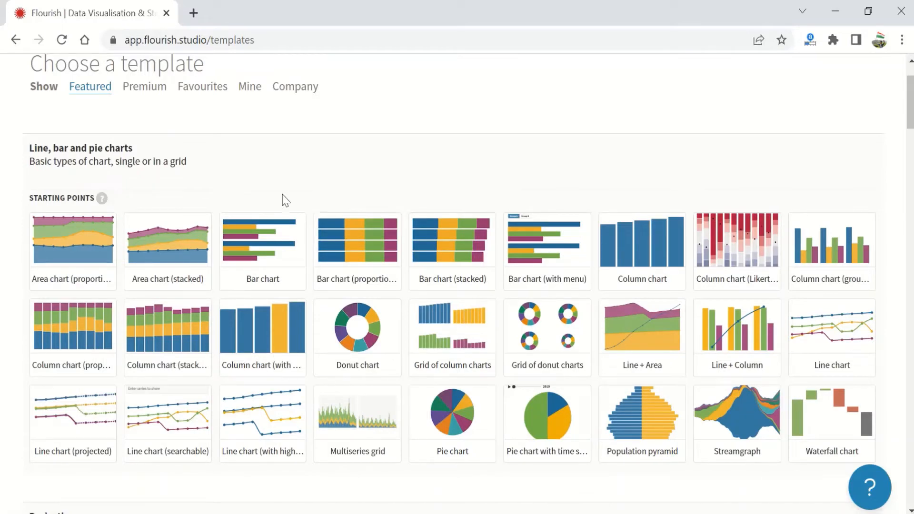
pyautogui.moveTo(262, 256)
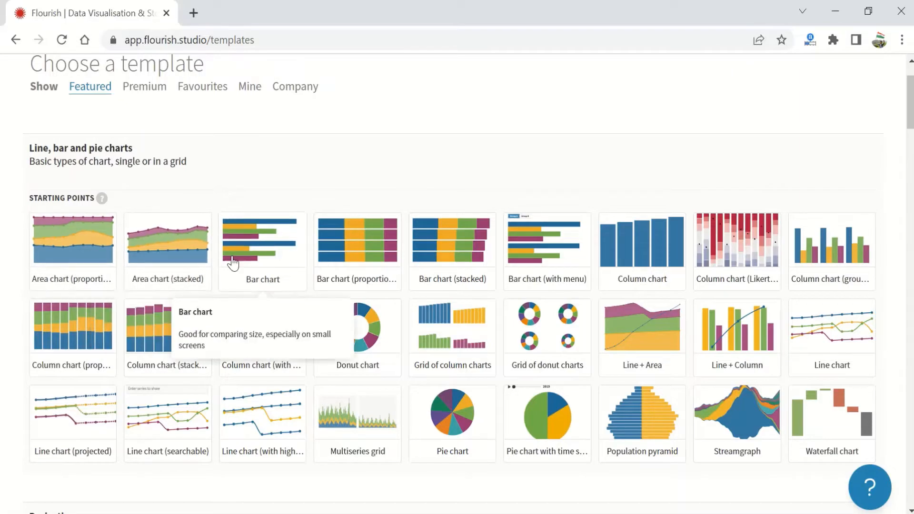
pyautogui.moveTo(856, 453)
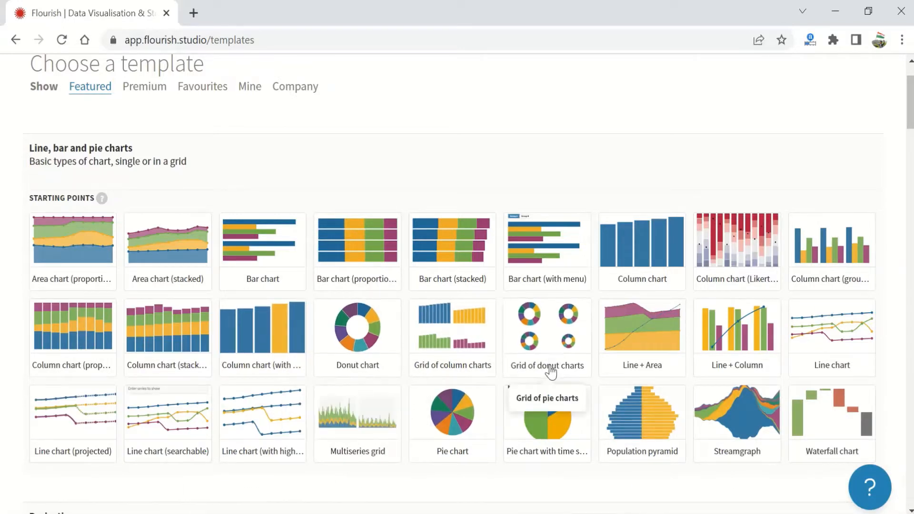
pyautogui.moveTo(901, 359)
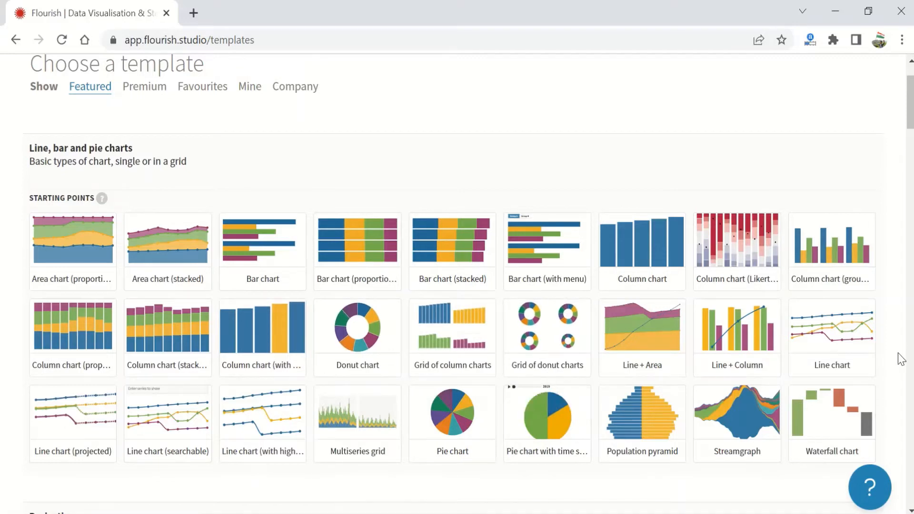
pyautogui.moveTo(167, 245)
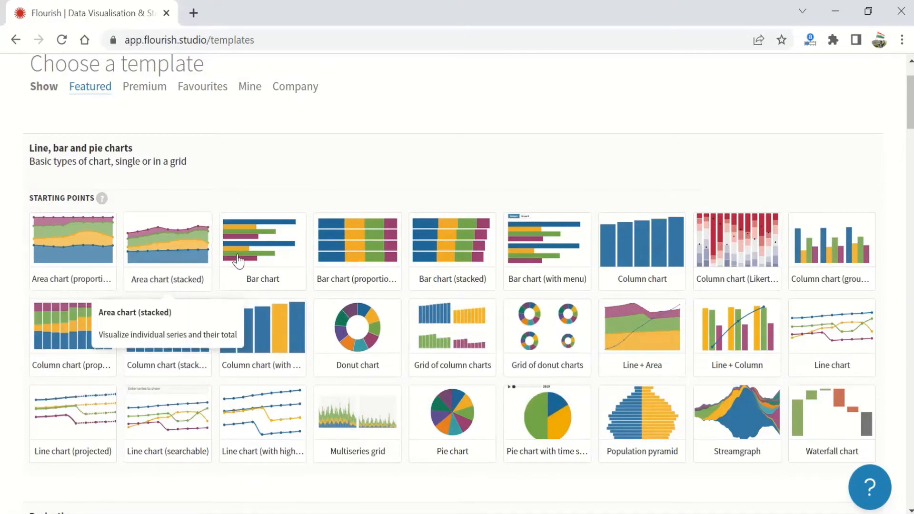
pyautogui.moveTo(266, 243)
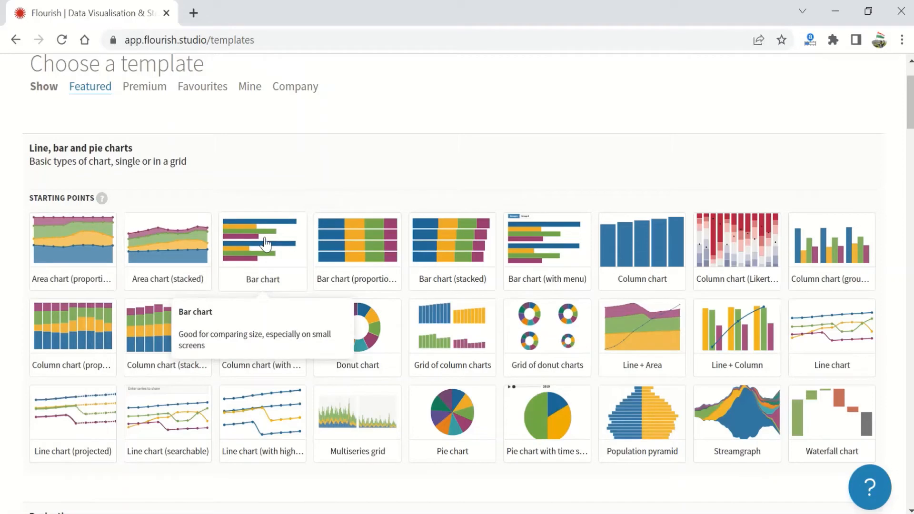
# Start from the Bar chart template and inspect its data sheet of Year and Columns 1–4 for 2009–2017.
pyautogui.click(263, 239)
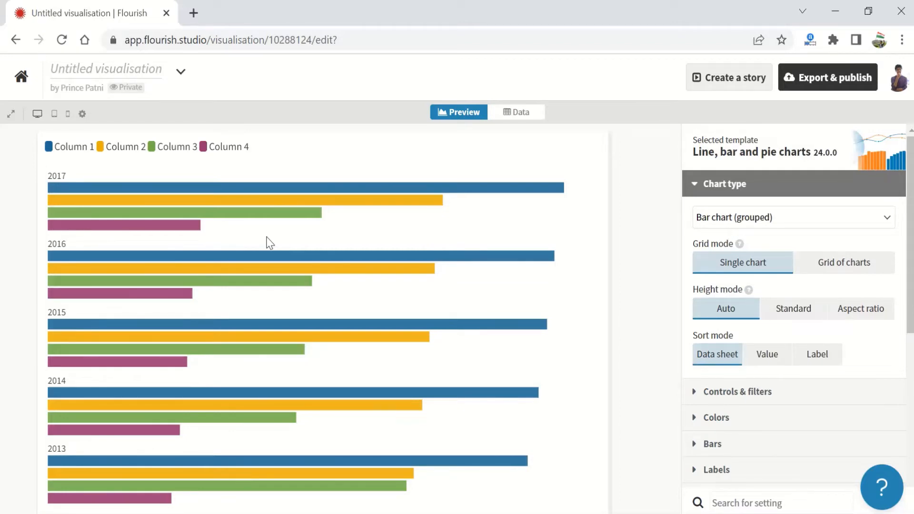
pyautogui.click(516, 112)
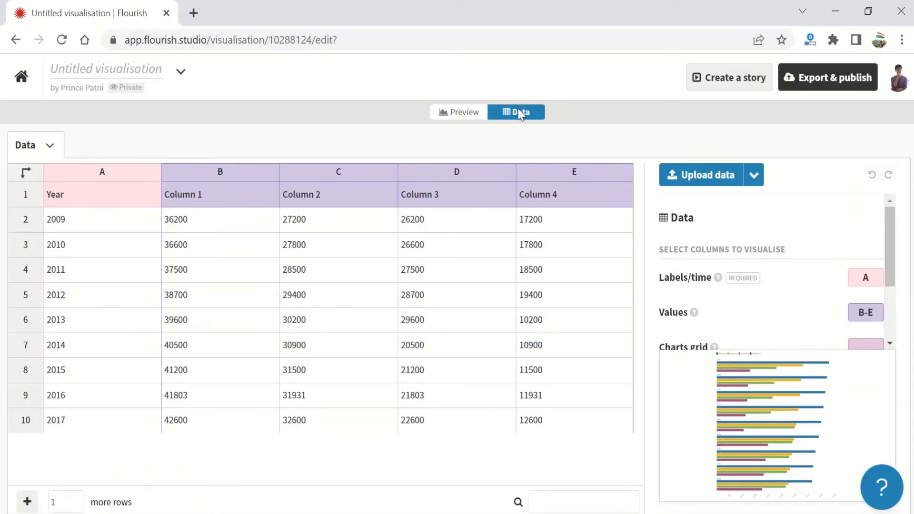
pyautogui.moveTo(699, 178)
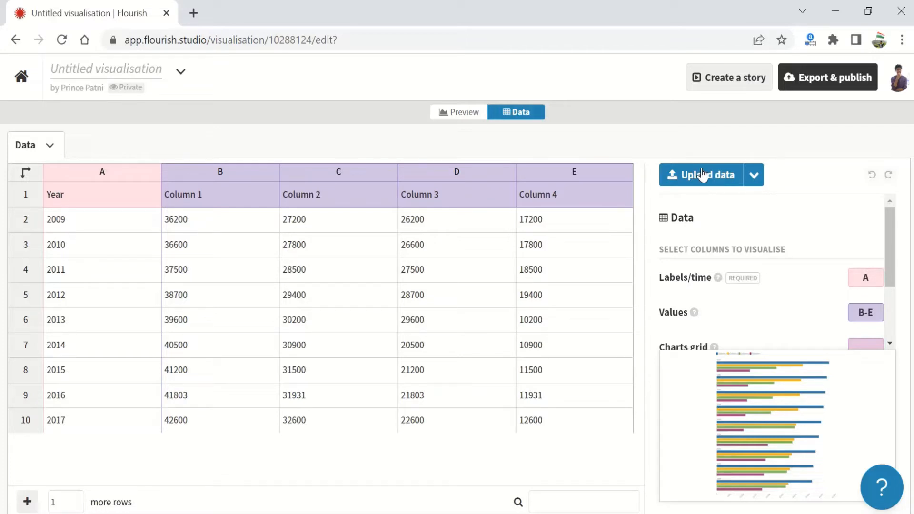
pyautogui.moveTo(655, 178)
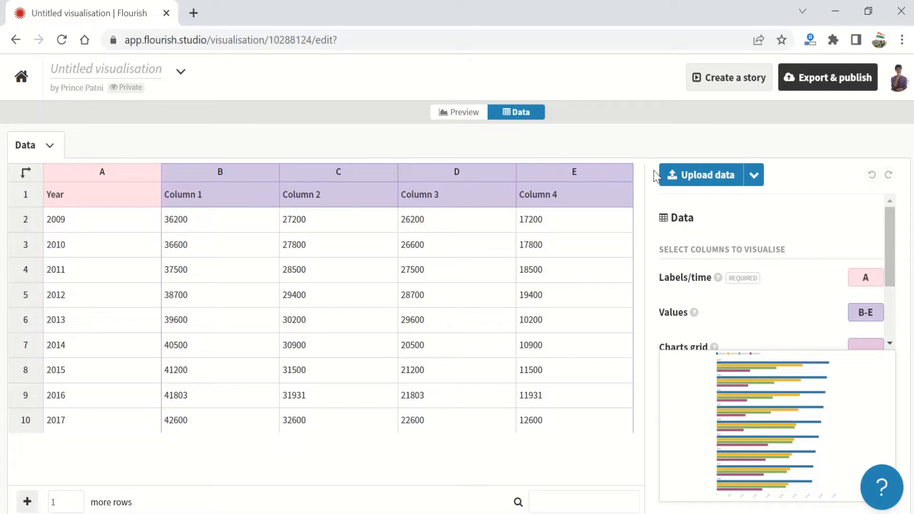
pyautogui.moveTo(757, 243)
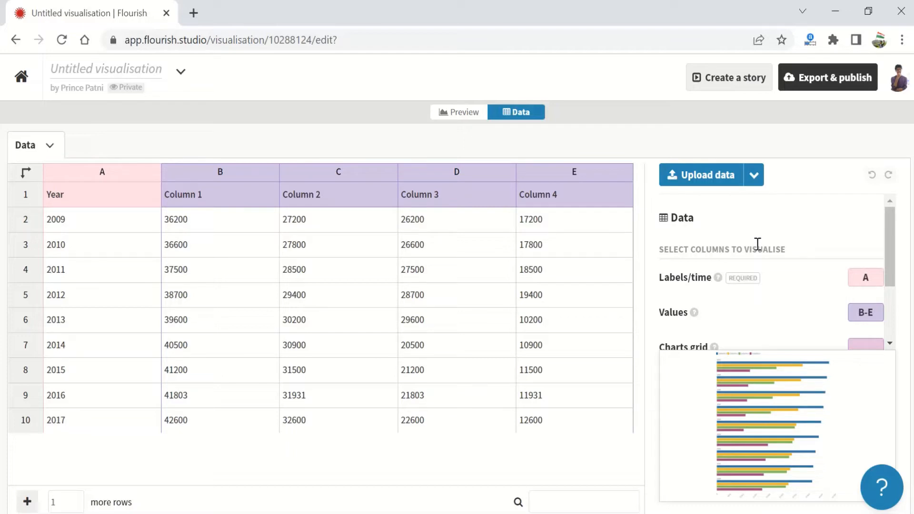
pyautogui.moveTo(759, 246)
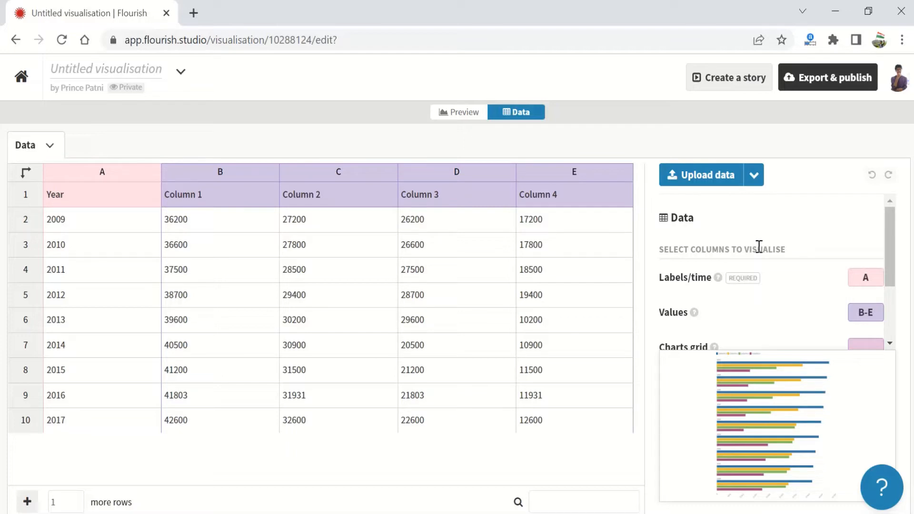
pyautogui.moveTo(811, 437)
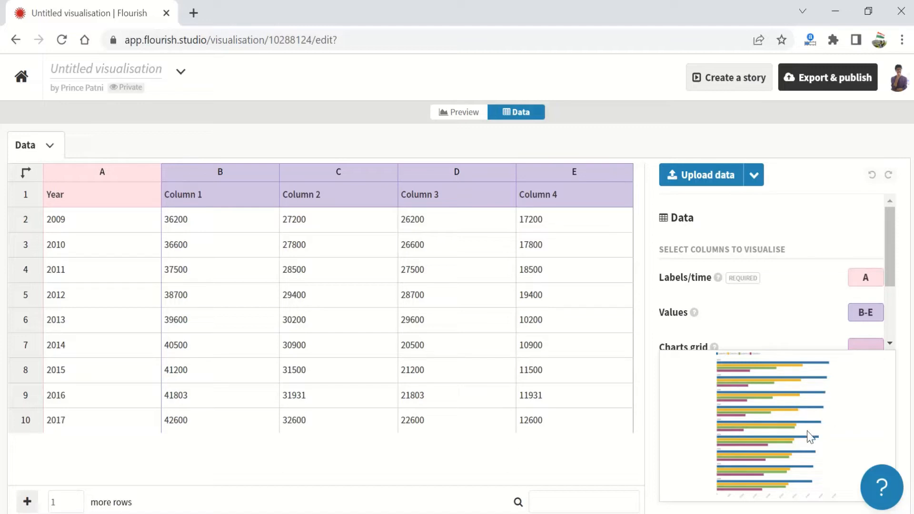
pyautogui.moveTo(479, 108)
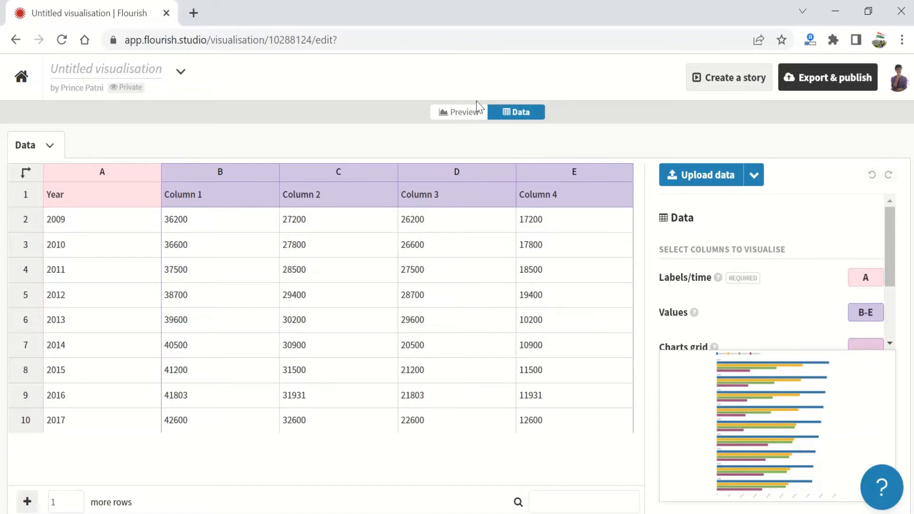
pyautogui.click(460, 113)
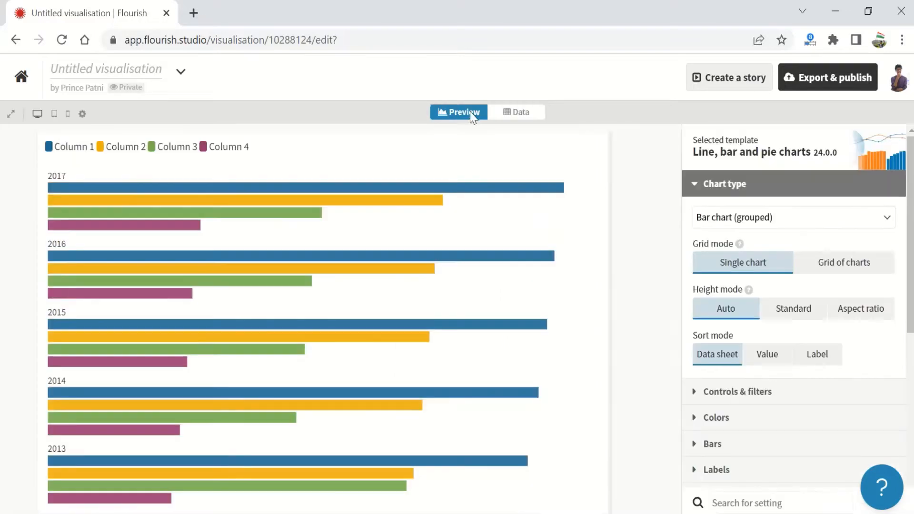
pyautogui.click(516, 113)
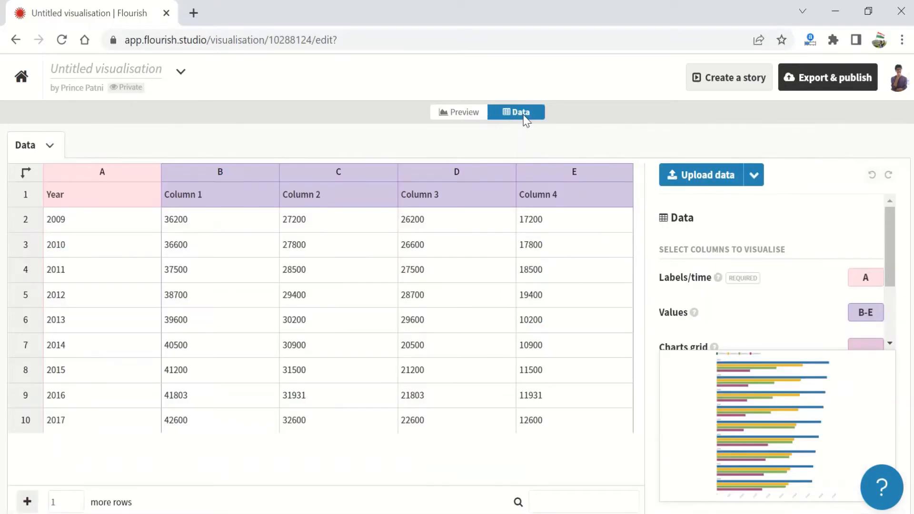
# Return to the chart preview showing Bar chart (grouped) with four bars per year.
pyautogui.click(463, 113)
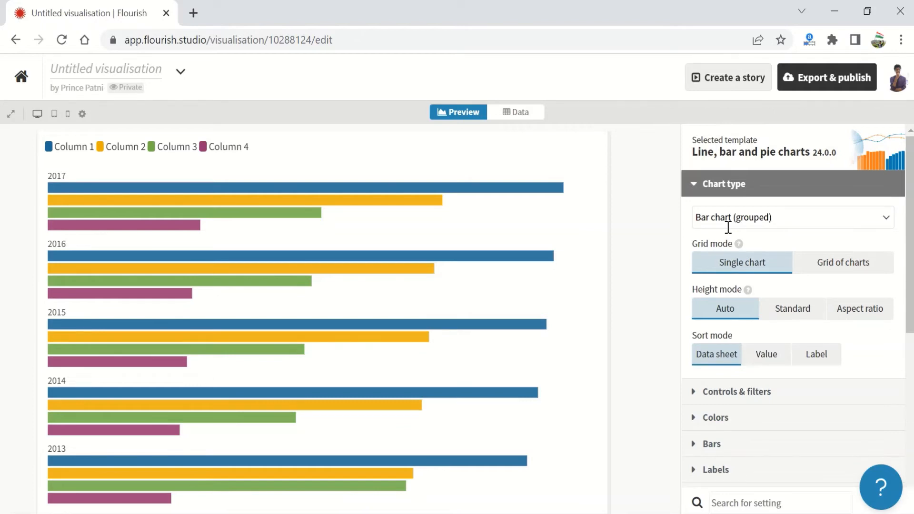
pyautogui.moveTo(784, 226)
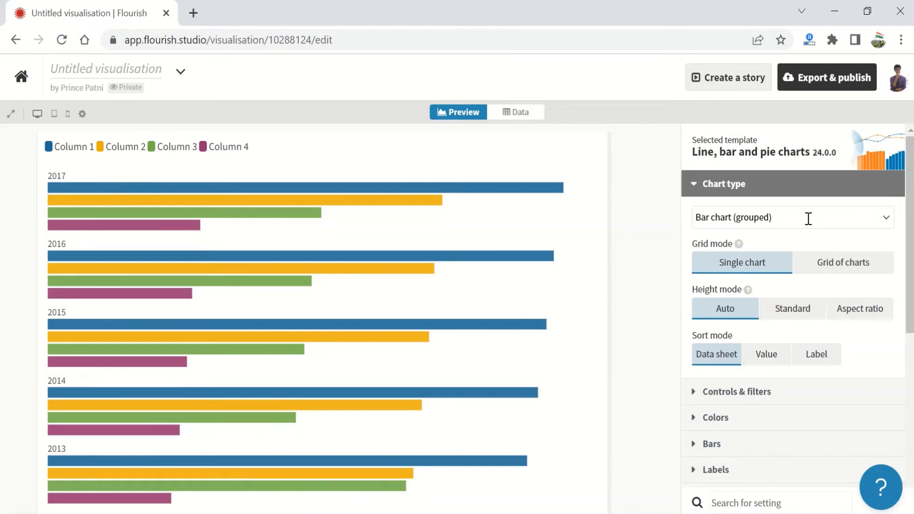
# Change the chart type to Column chart (grouped).
pyautogui.click(790, 217)
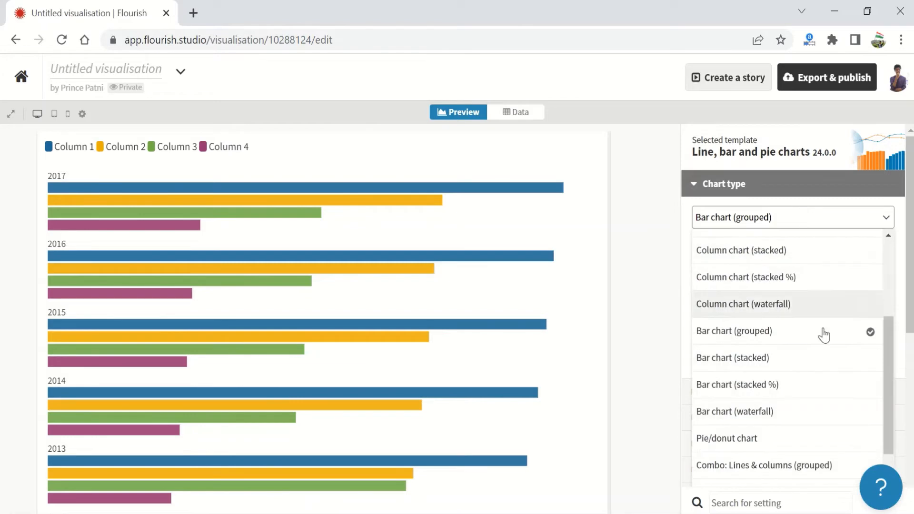
pyautogui.scroll(-3)
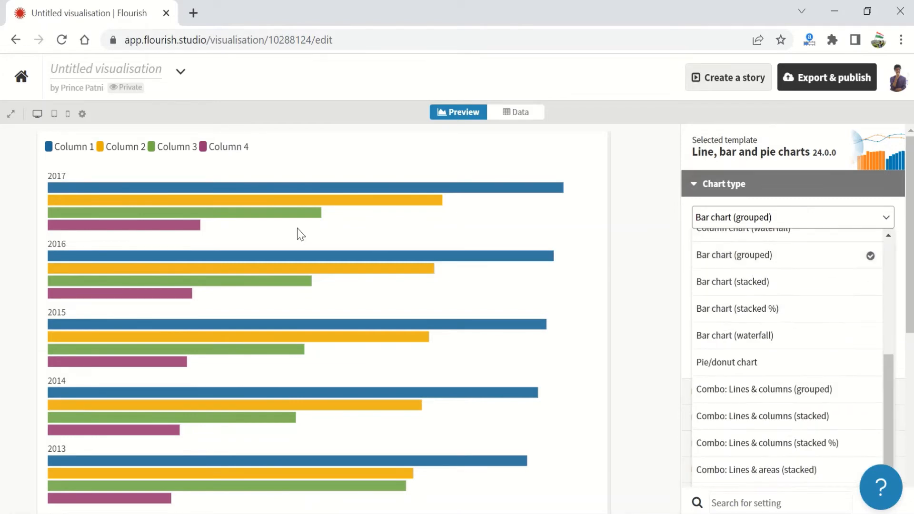
pyautogui.moveTo(309, 243)
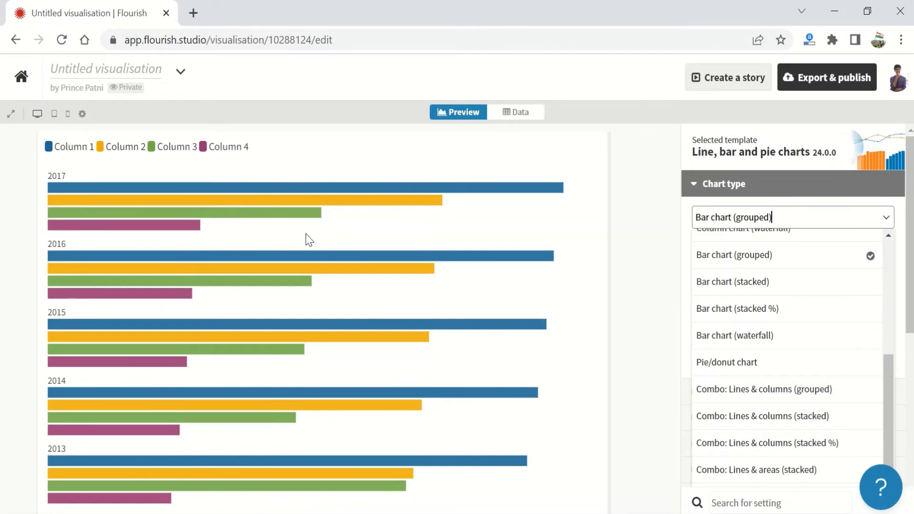
pyautogui.moveTo(878, 427)
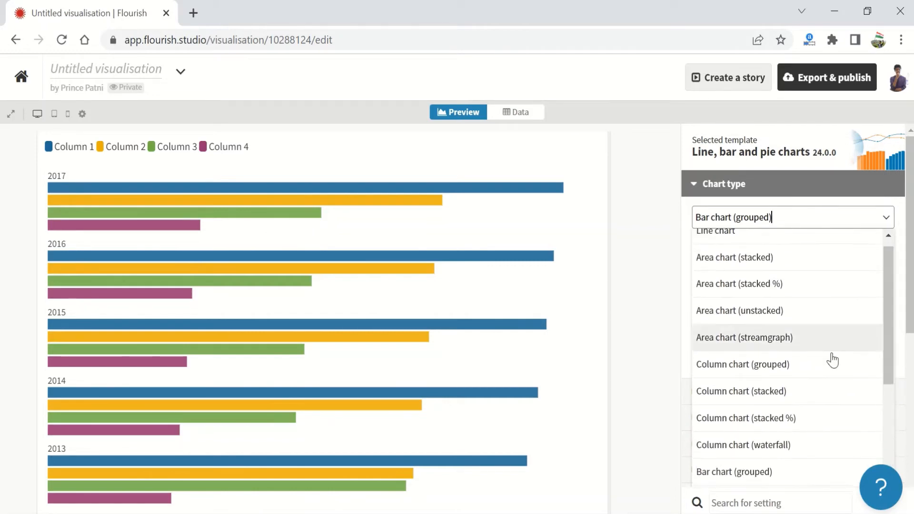
pyautogui.click(743, 364)
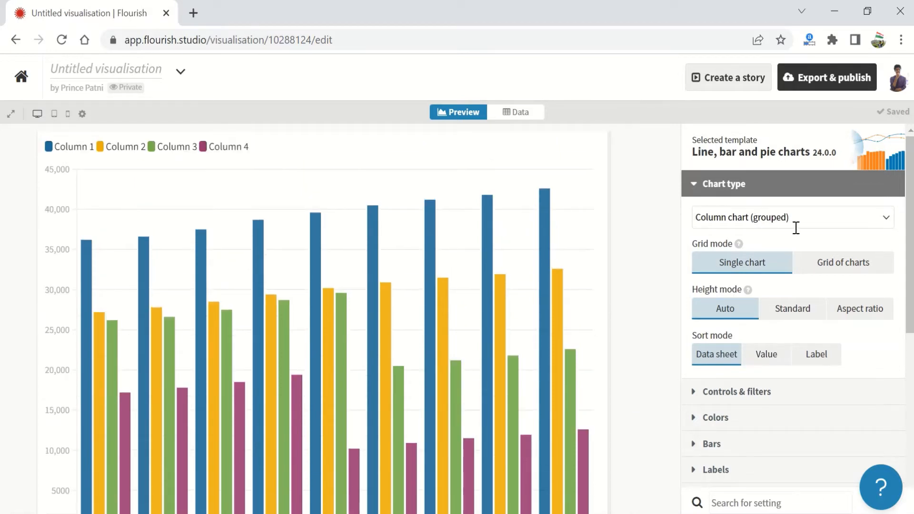
# Switch the chart to Line chart, then Area chart (stacked) and Area chart (stacked %).
pyautogui.click(791, 217)
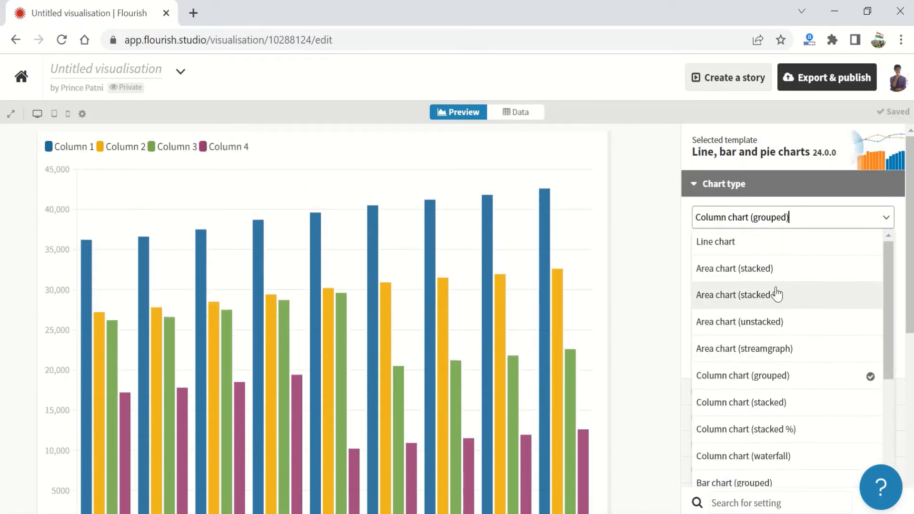
pyautogui.click(715, 241)
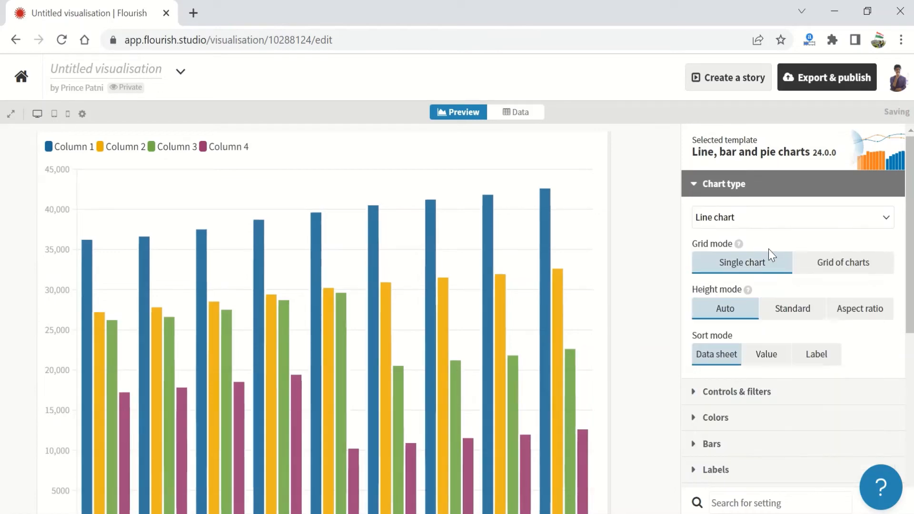
pyautogui.click(791, 217)
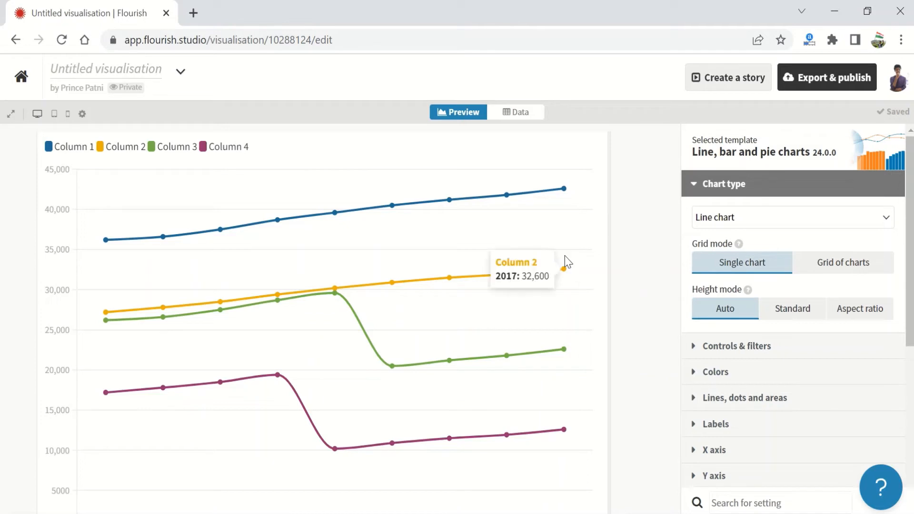
pyautogui.moveTo(562, 196)
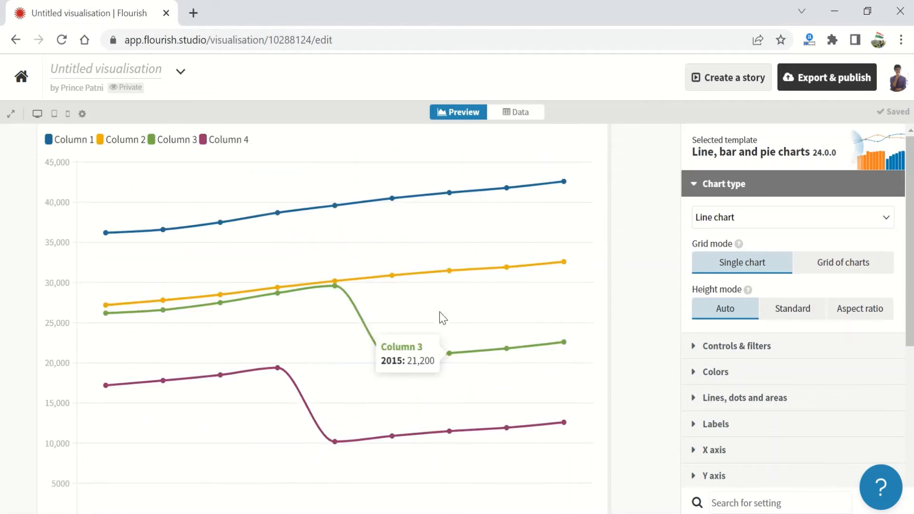
pyautogui.click(791, 218)
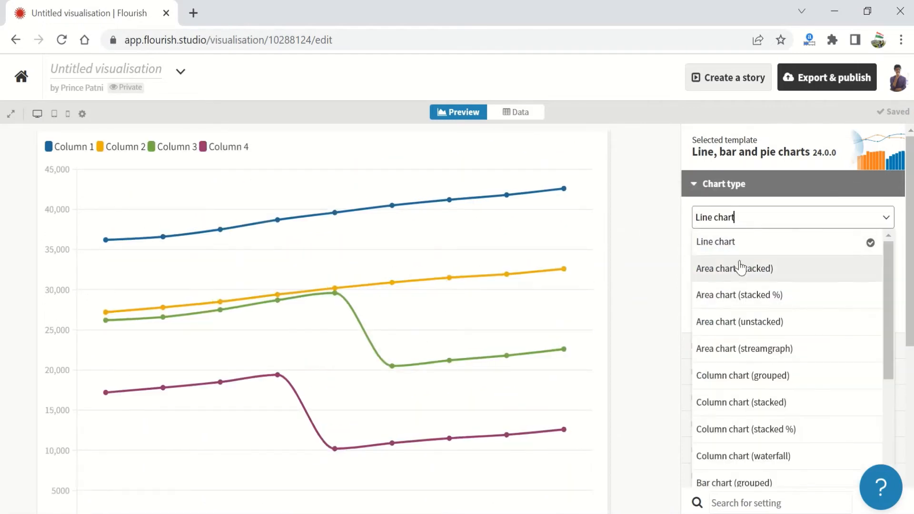
pyautogui.click(734, 269)
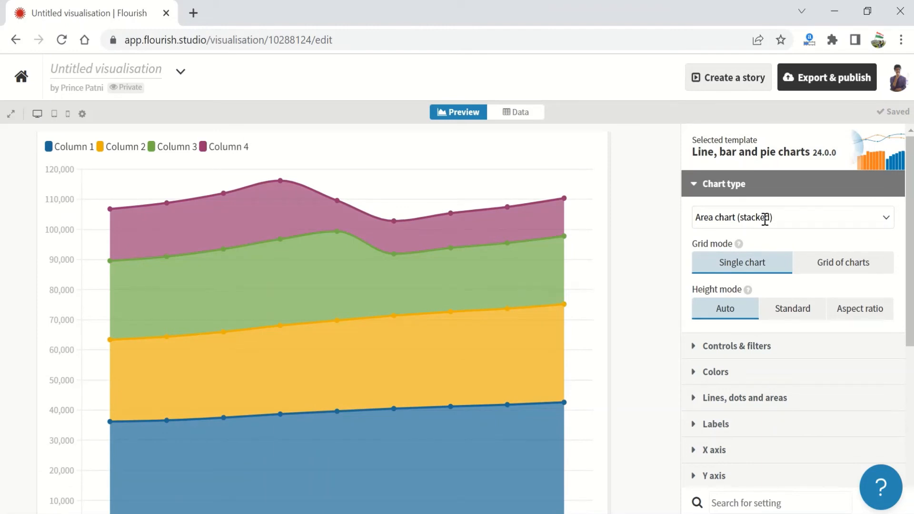
pyautogui.click(792, 218)
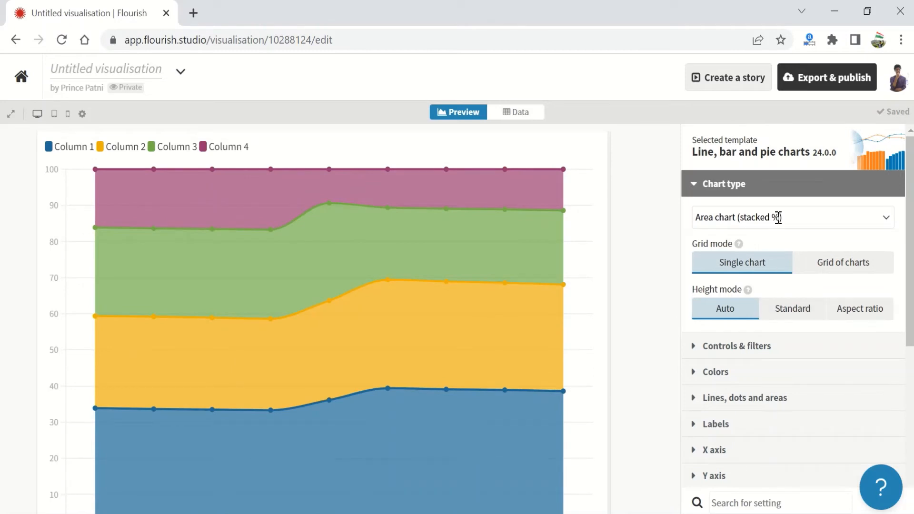
# Switch the chart to Area chart (unstacked) and then to a streamgraph area chart.
pyautogui.click(792, 217)
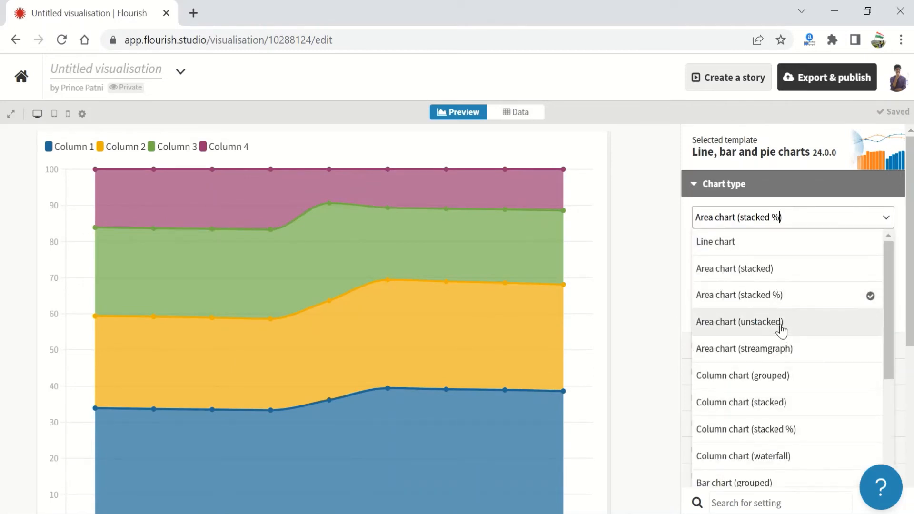
pyautogui.click(739, 322)
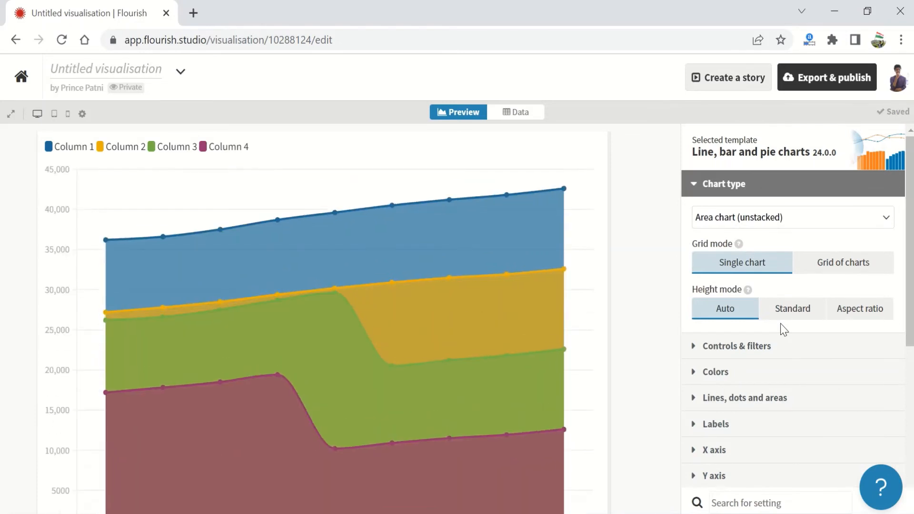
pyautogui.click(791, 217)
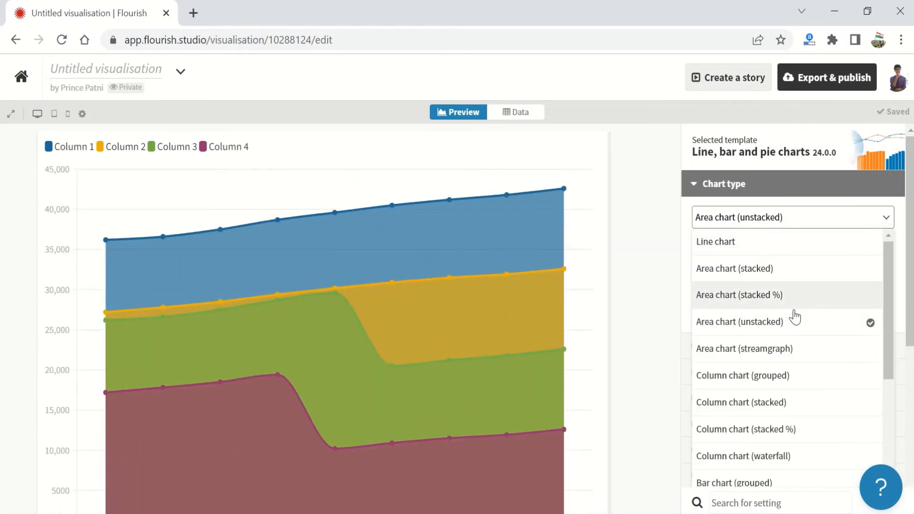
pyautogui.click(744, 349)
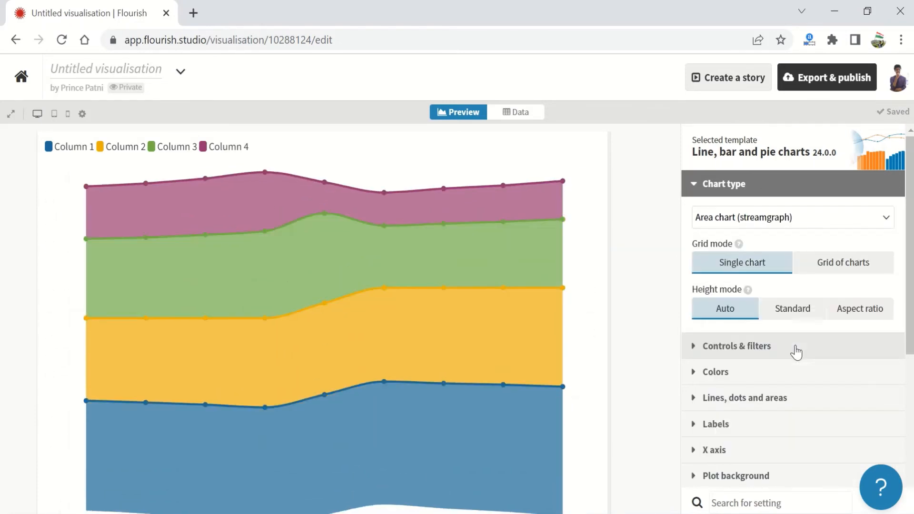
pyautogui.moveTo(258, 350)
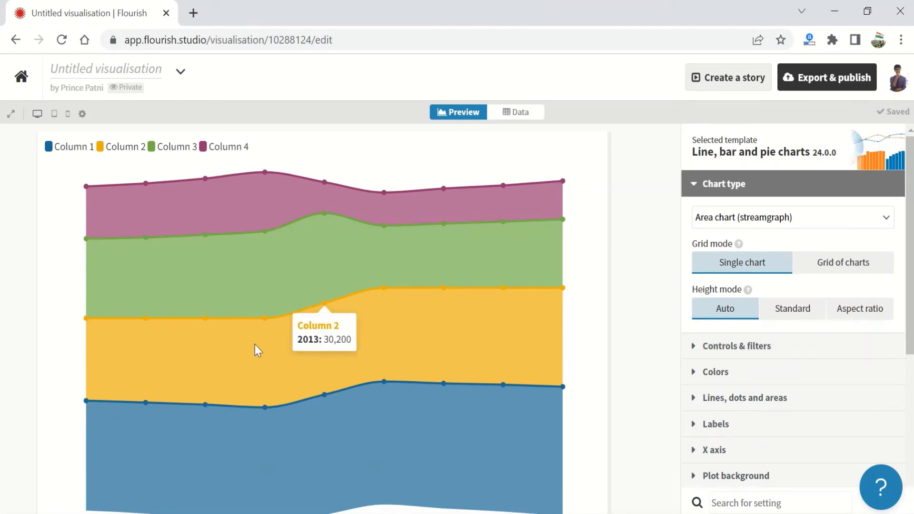
pyautogui.moveTo(577, 330)
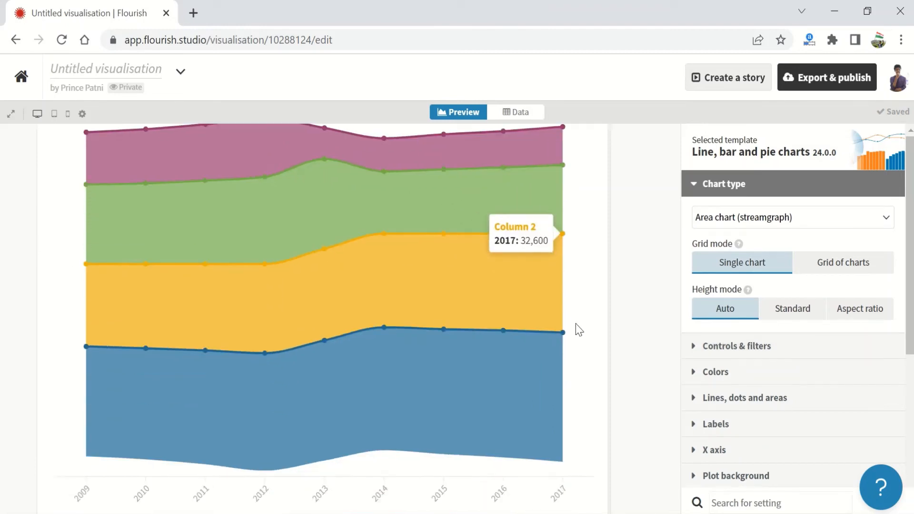
pyautogui.click(791, 218)
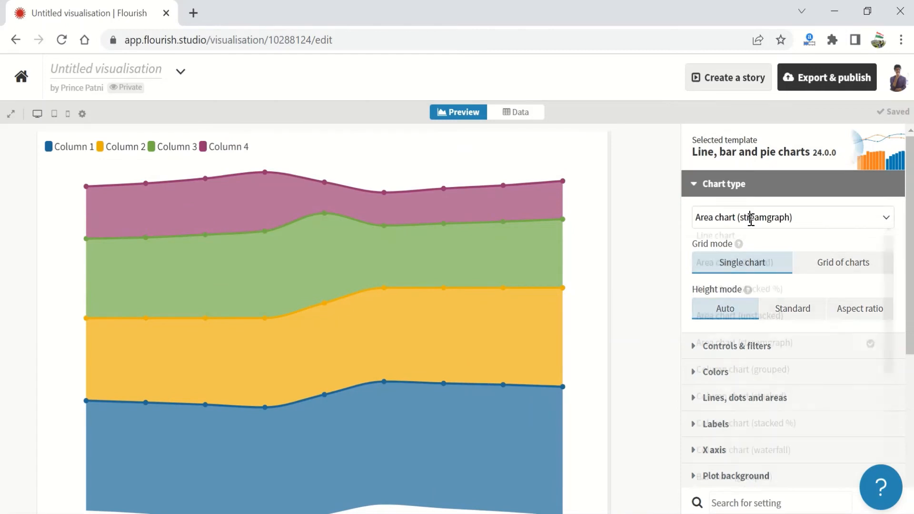
# Cycle through Column chart grouped, stacked, stacked %, ending on Column chart (waterfall).
pyautogui.click(741, 369)
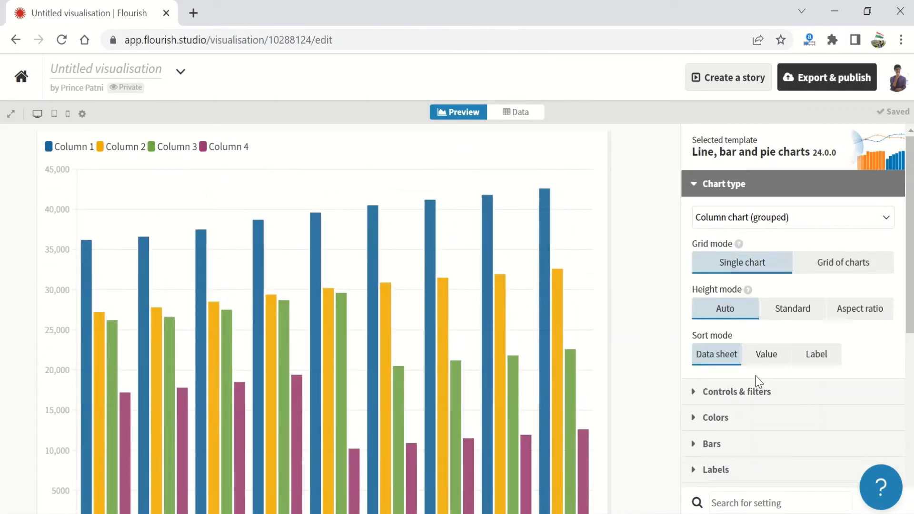
pyautogui.moveTo(625, 380)
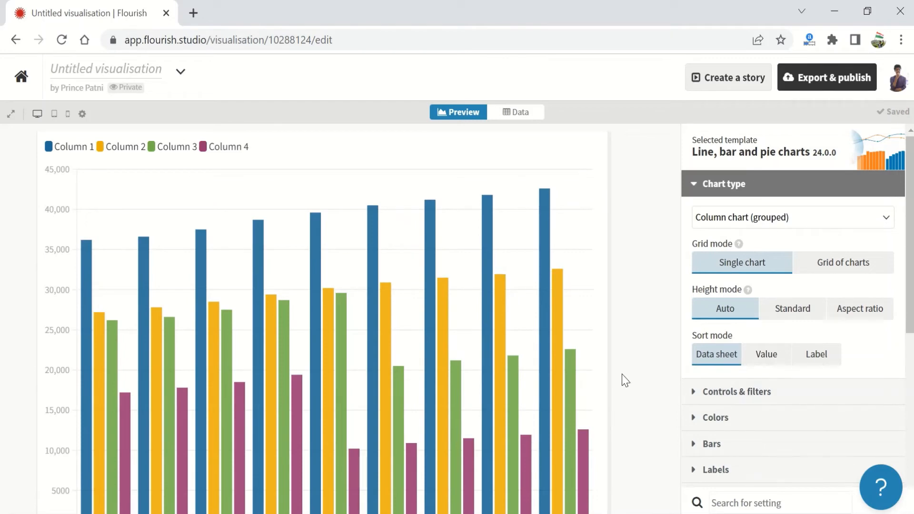
pyautogui.click(792, 217)
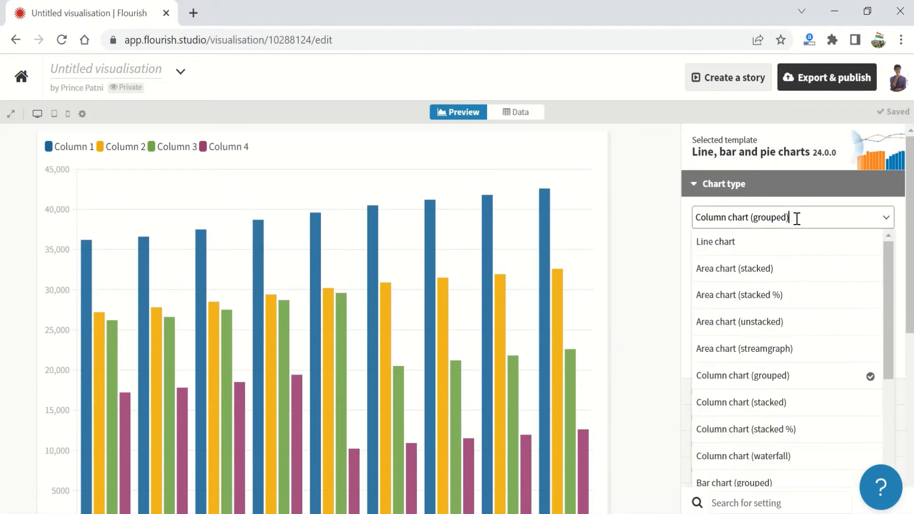
pyautogui.click(741, 402)
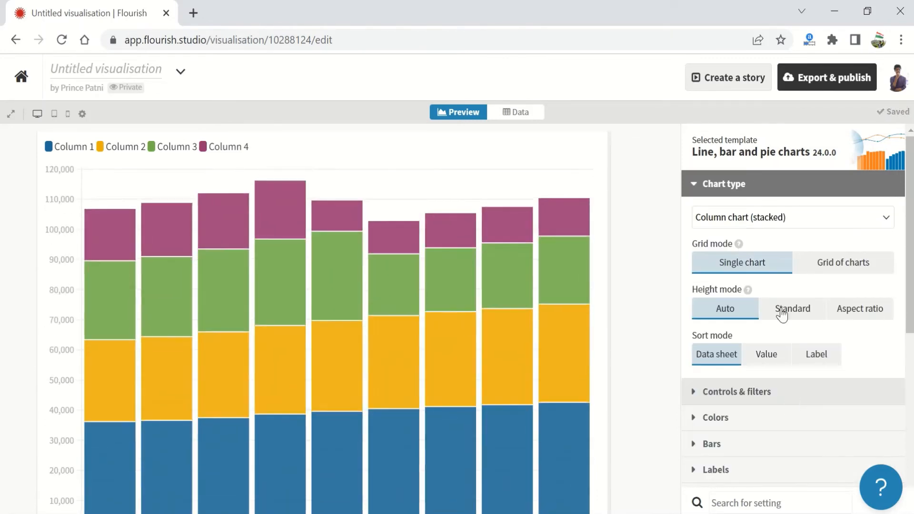
pyautogui.click(790, 217)
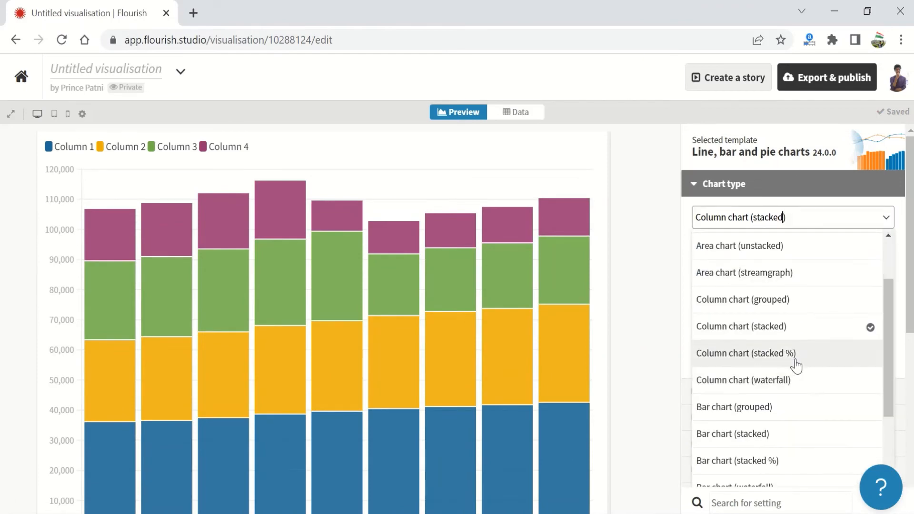
pyautogui.click(745, 352)
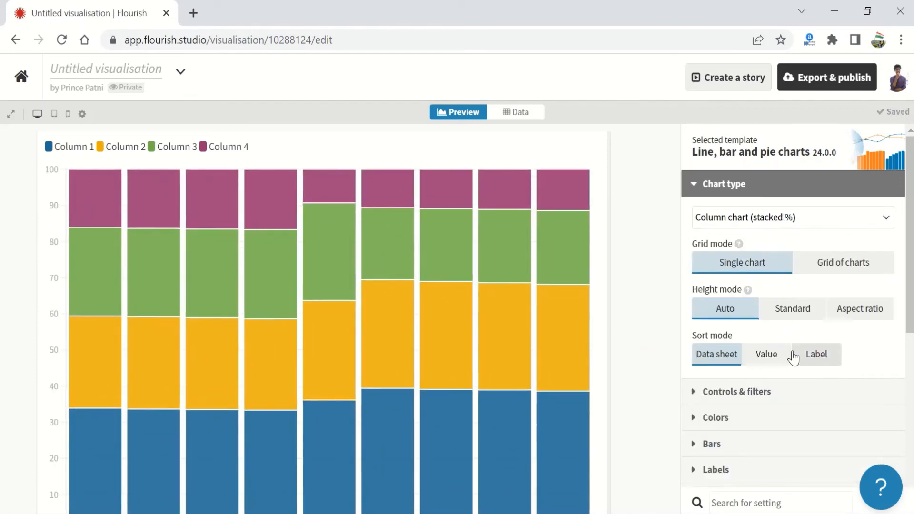
pyautogui.click(792, 217)
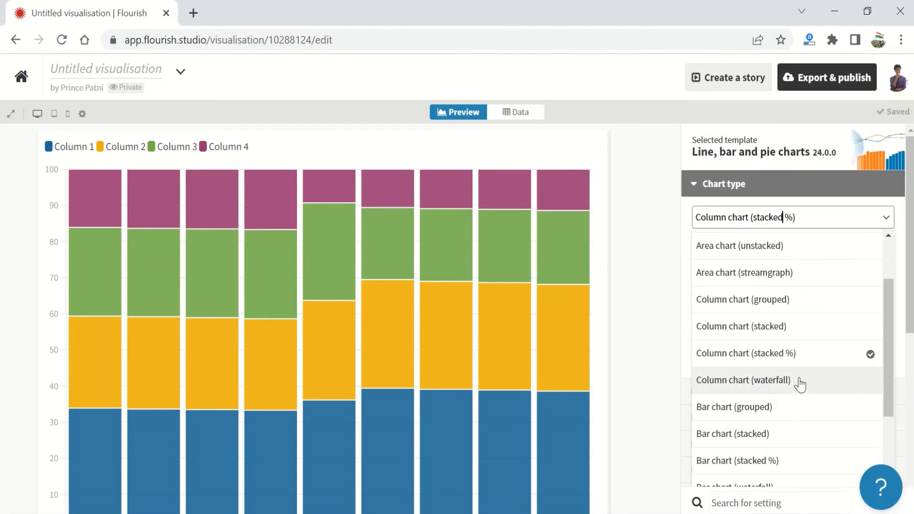
pyautogui.click(744, 380)
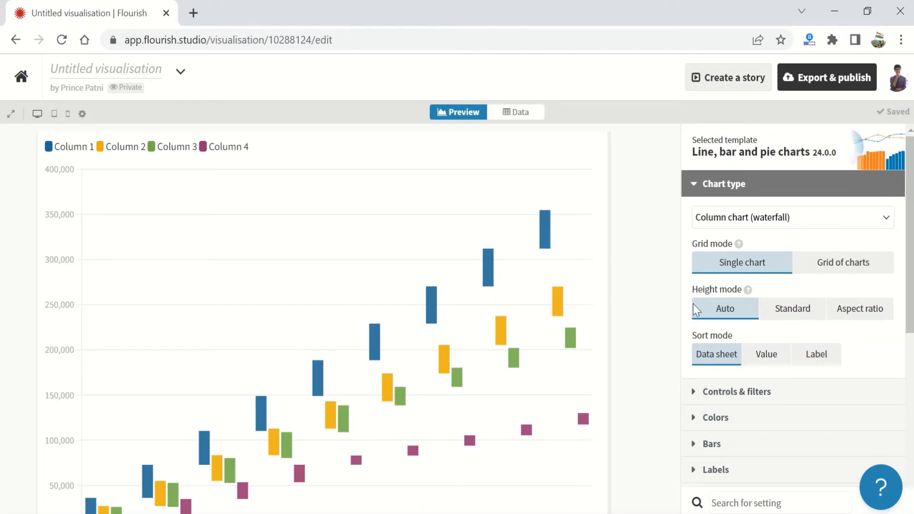
pyautogui.moveTo(745, 217)
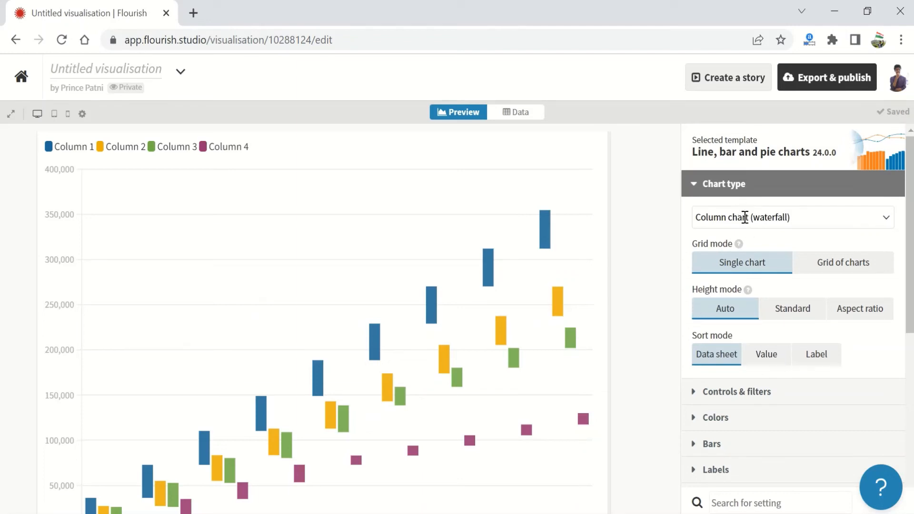
# Cycle through Bar chart grouped, stacked, stacked %, ending on Bar chart (waterfall).
pyautogui.click(791, 217)
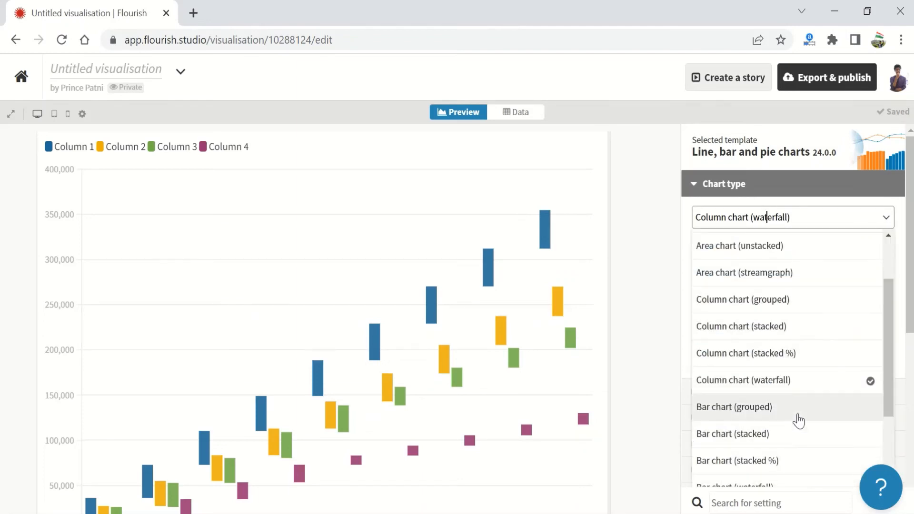
pyautogui.click(735, 407)
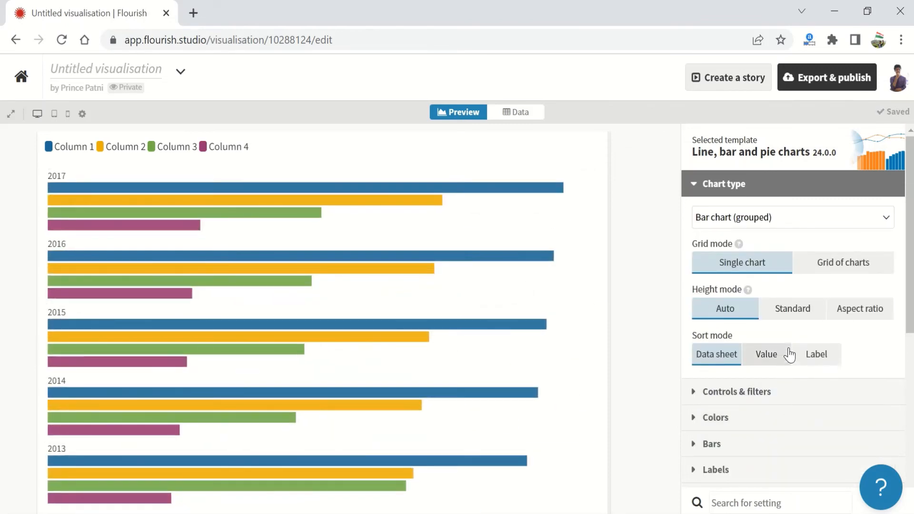
pyautogui.moveTo(791, 309)
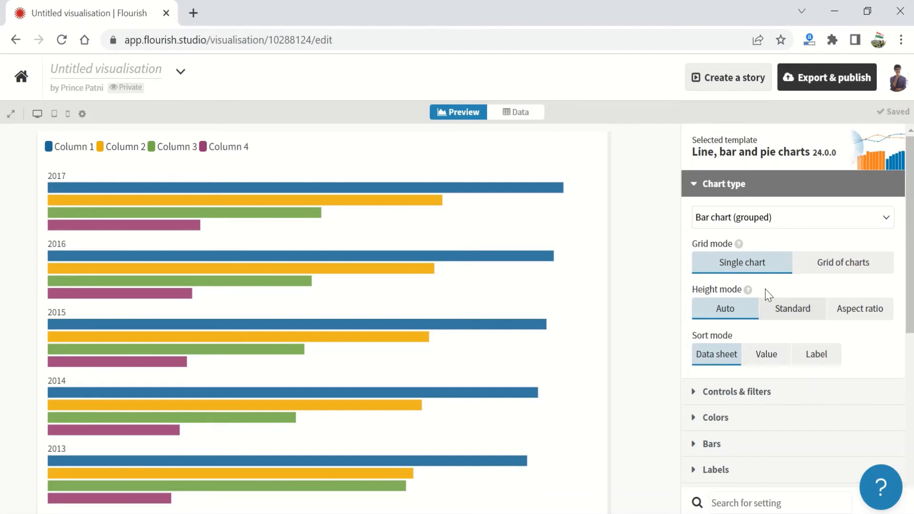
pyautogui.click(792, 217)
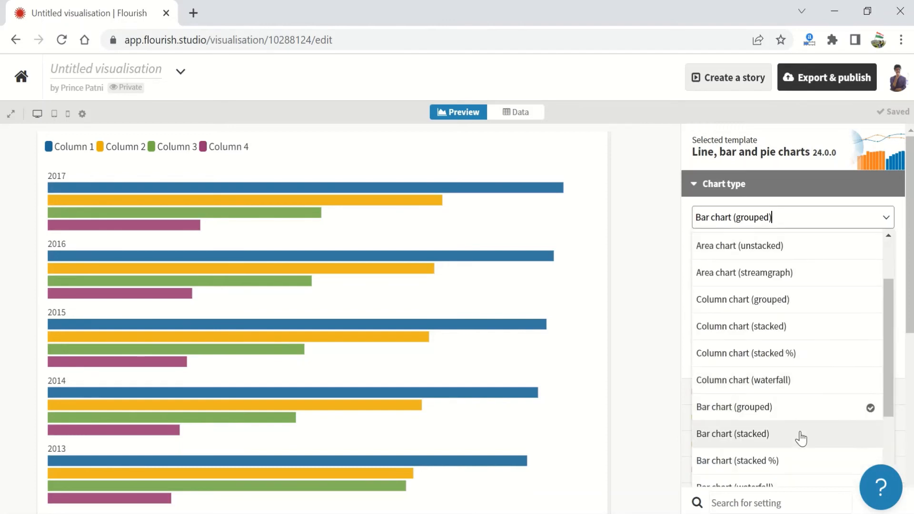
pyautogui.click(734, 435)
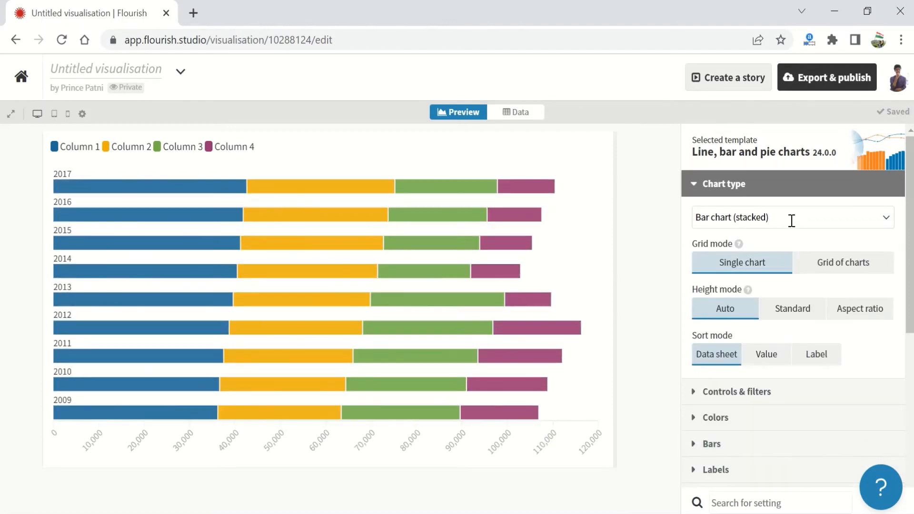
pyautogui.click(792, 217)
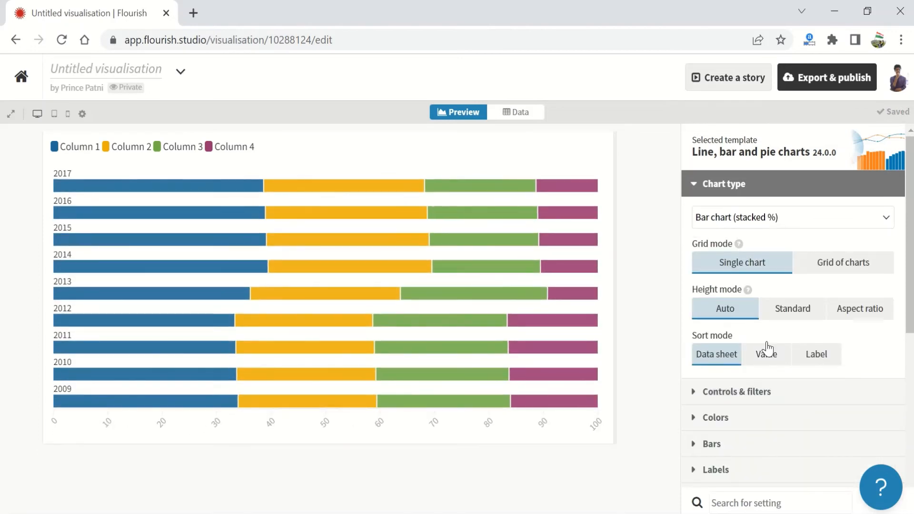
pyautogui.click(792, 217)
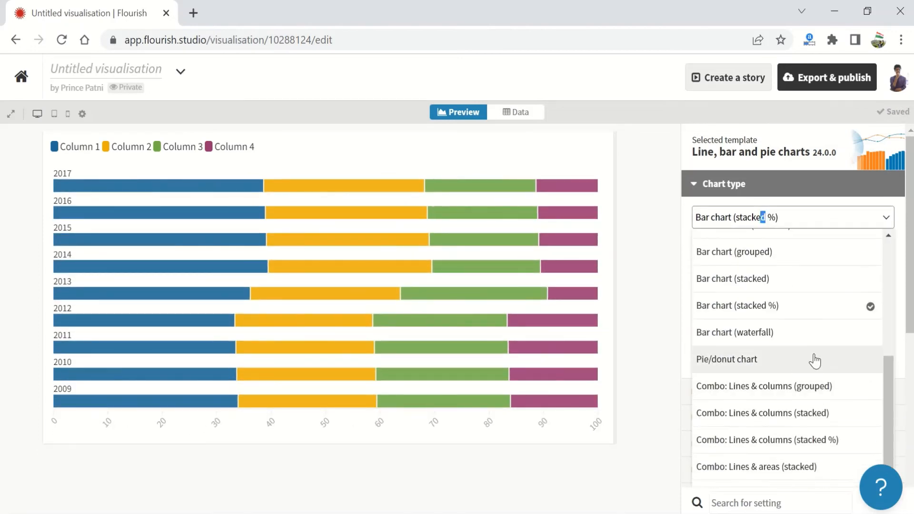
pyautogui.click(734, 332)
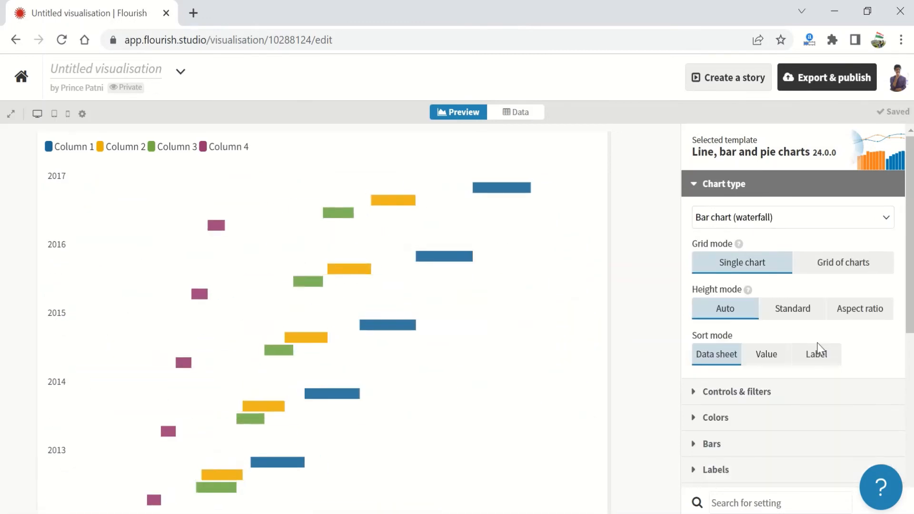
pyautogui.moveTo(792, 218)
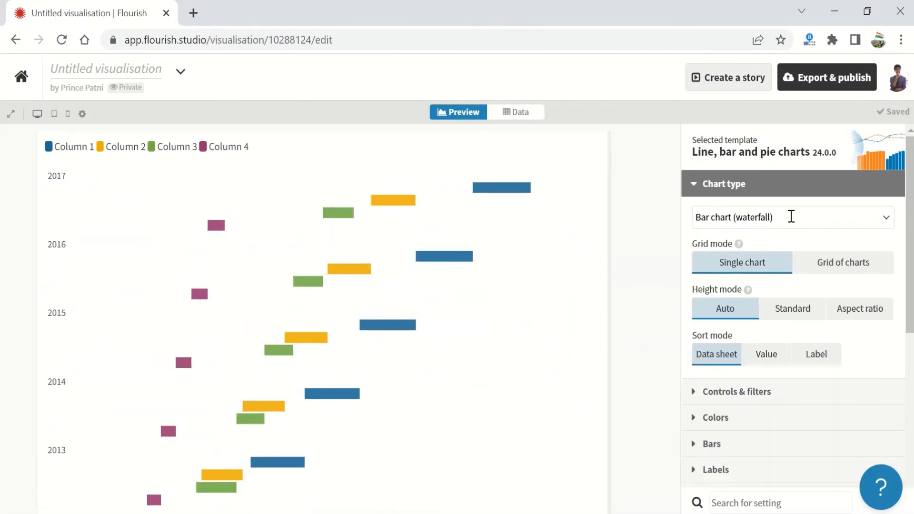
# Change the chart type to Pie/donut chart with one slice per year 2009–2017.
pyautogui.click(791, 217)
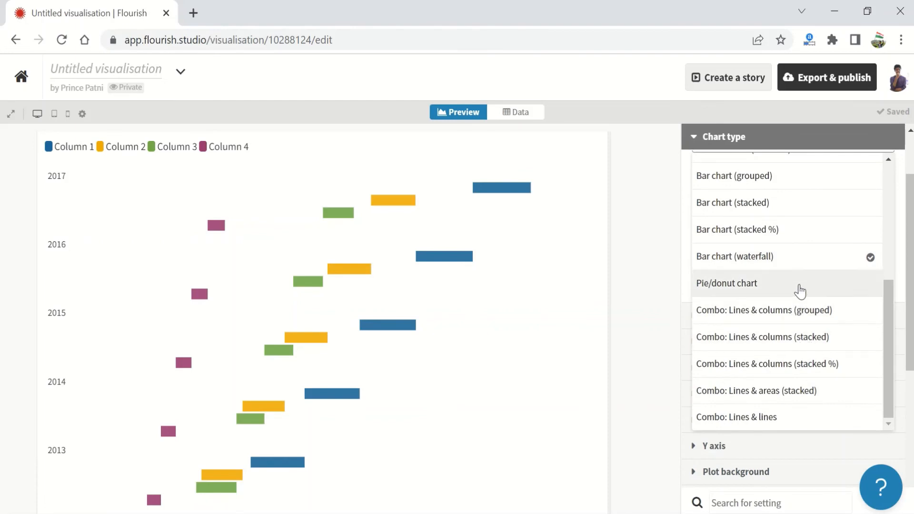
pyautogui.click(727, 283)
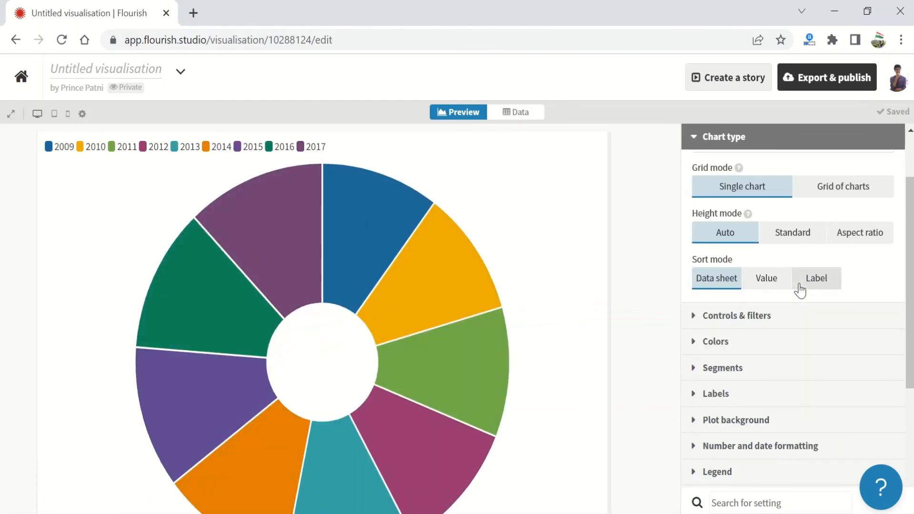
pyautogui.scroll(-3)
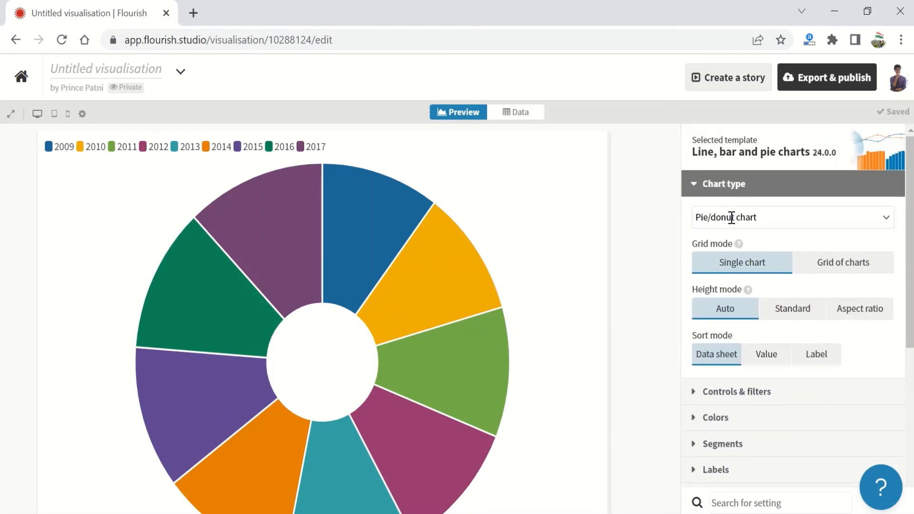
pyautogui.moveTo(452, 294)
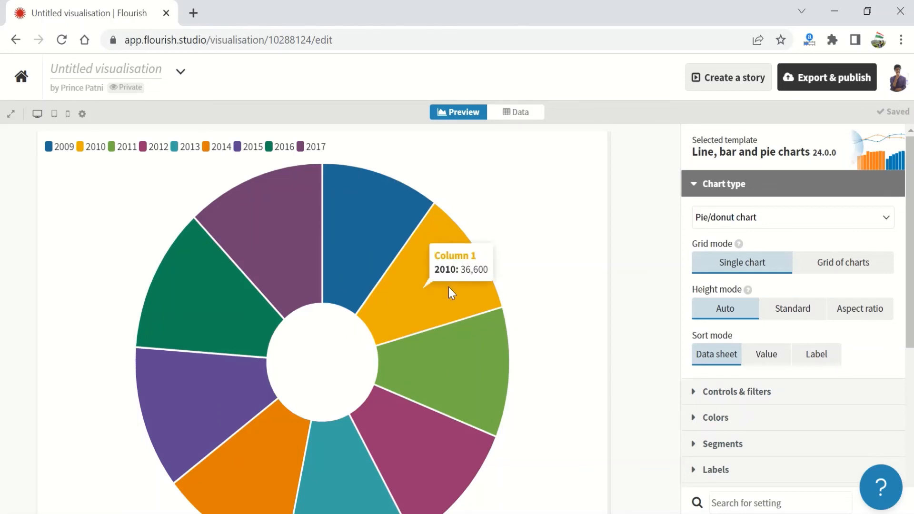
pyautogui.moveTo(522, 270)
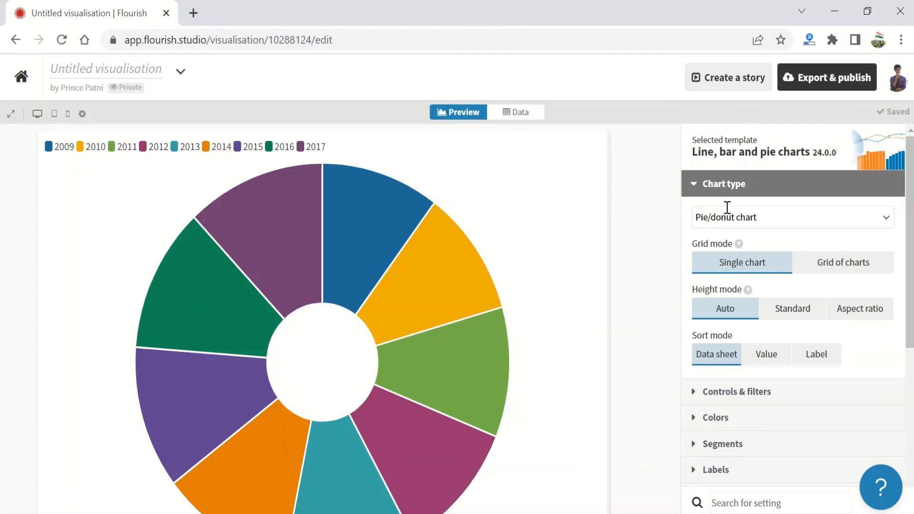
pyautogui.click(792, 217)
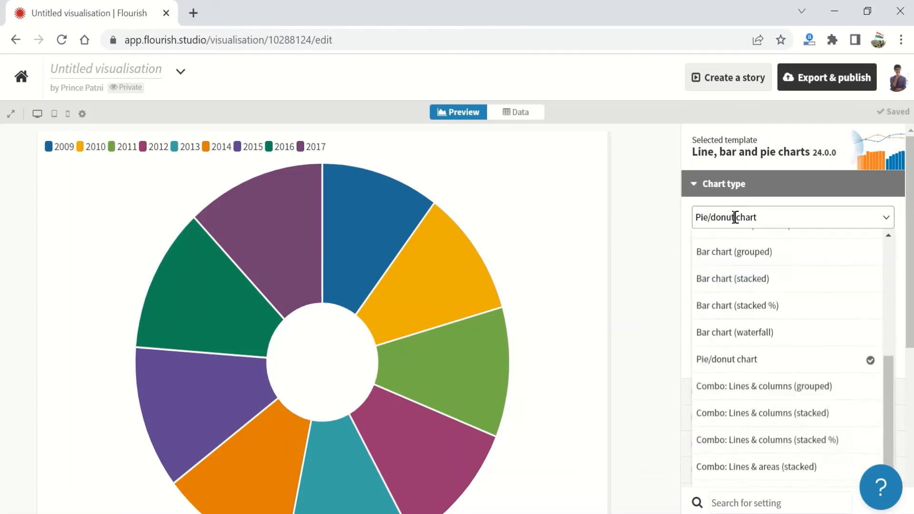
pyautogui.moveTo(786, 385)
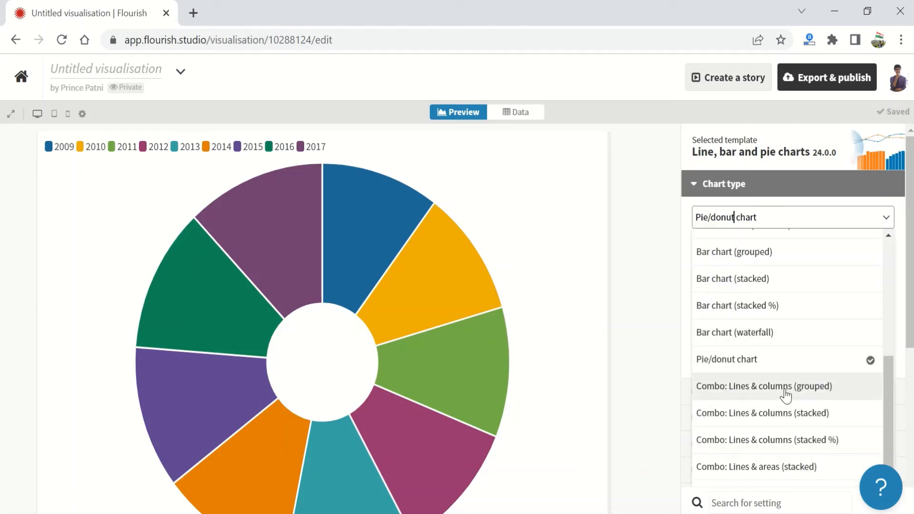
# Cycle through Combo lines & columns grouped, stacked, stacked %, ending on Combo lines & areas (stacked).
pyautogui.click(765, 386)
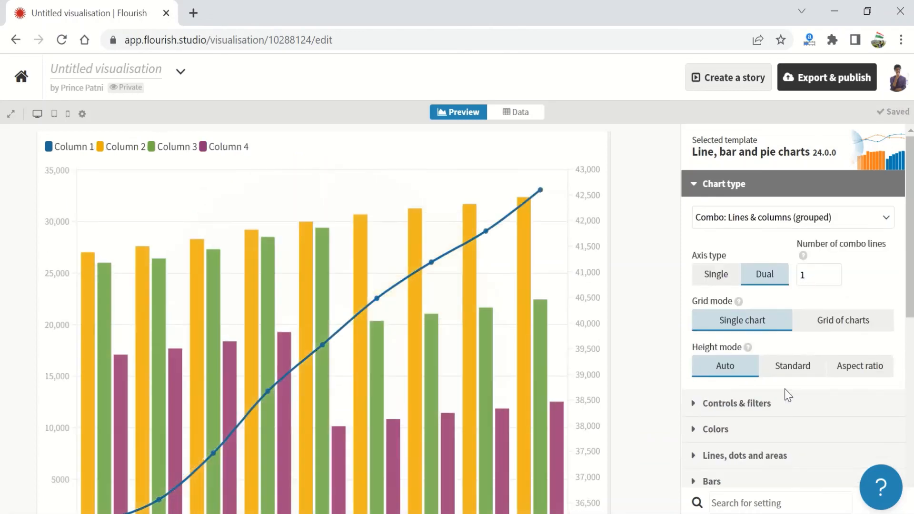
pyautogui.moveTo(293, 345)
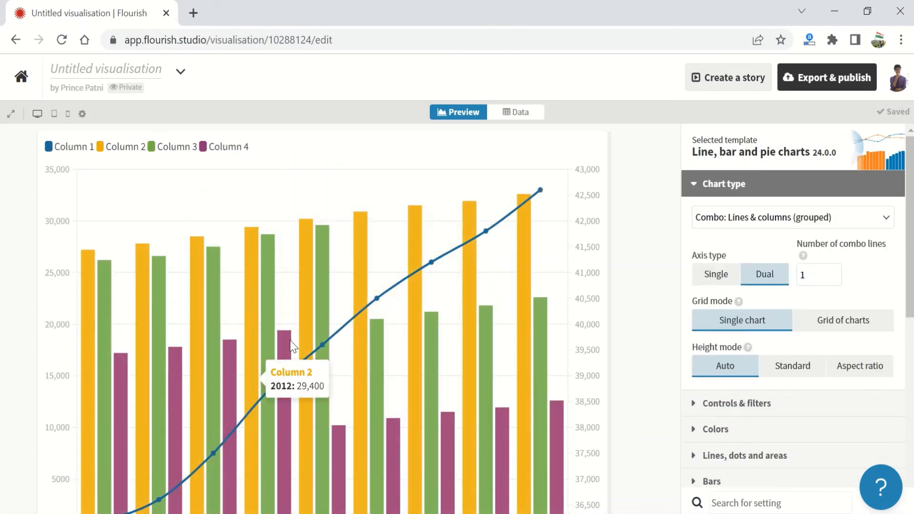
pyautogui.moveTo(819, 217)
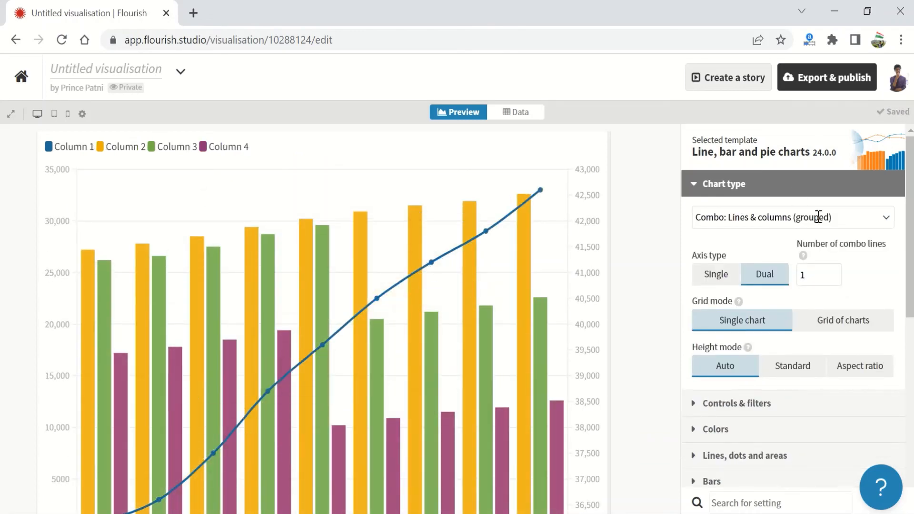
pyautogui.click(792, 217)
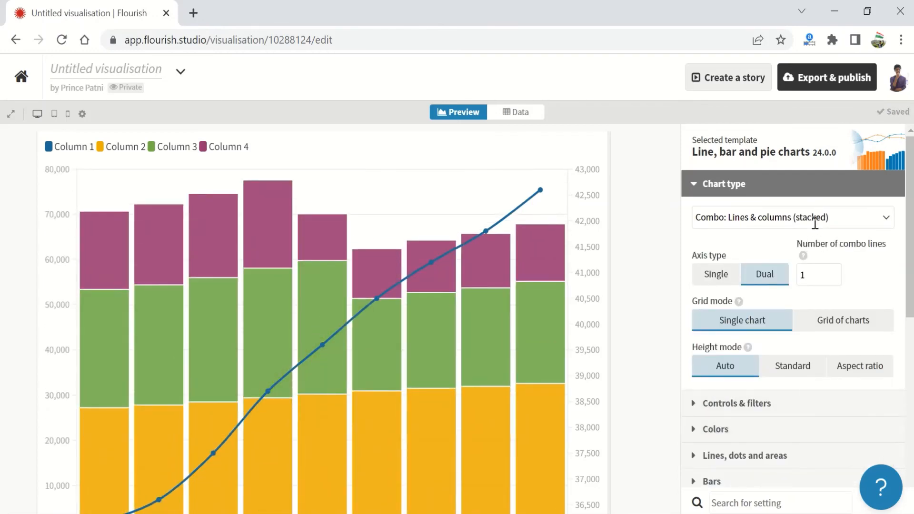
pyautogui.click(791, 217)
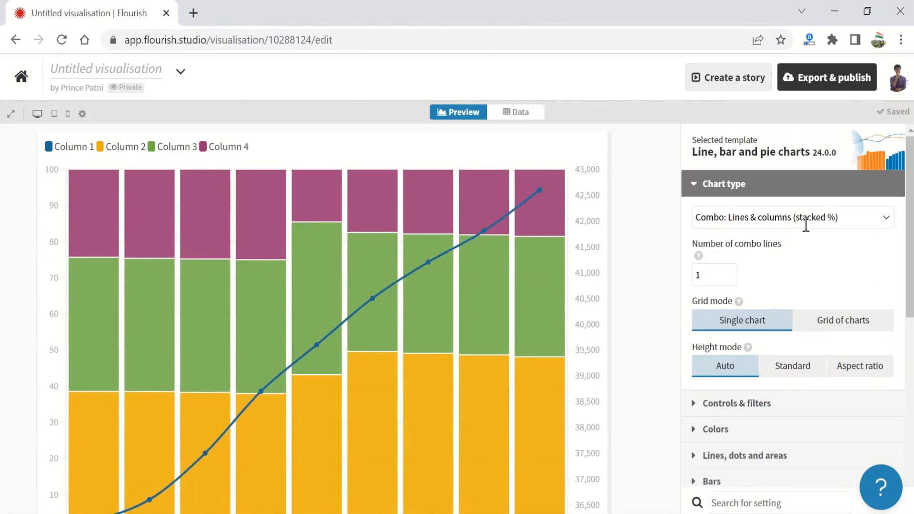
pyautogui.click(792, 217)
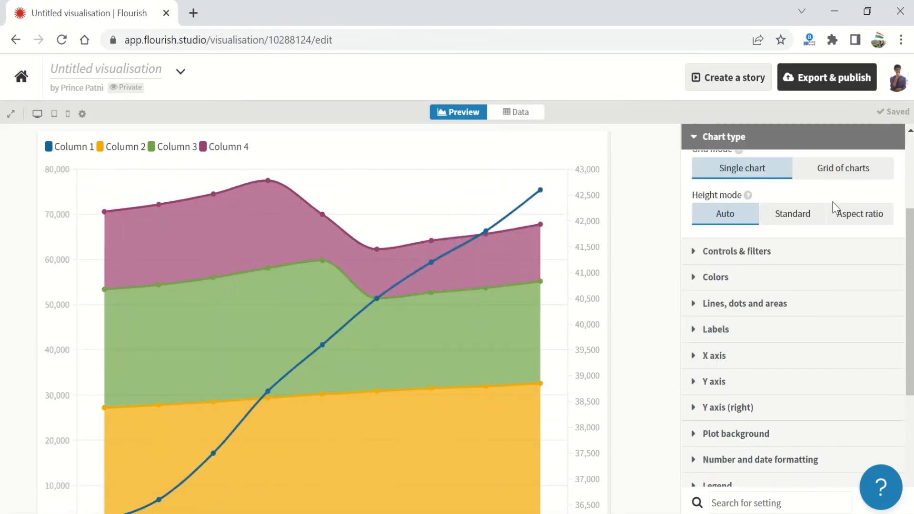
pyautogui.click(721, 136)
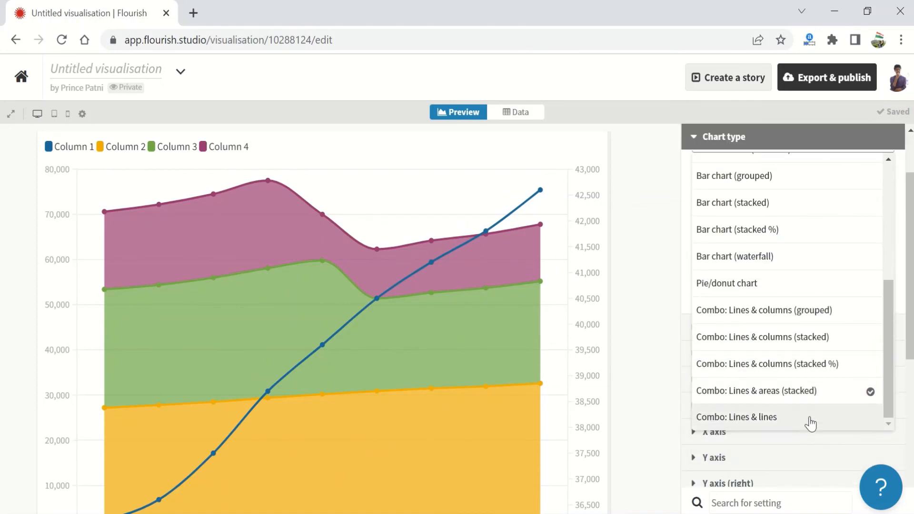
# Change the chart type to Combo: Lines & lines with Column 1 on a right-hand axis.
pyautogui.click(737, 417)
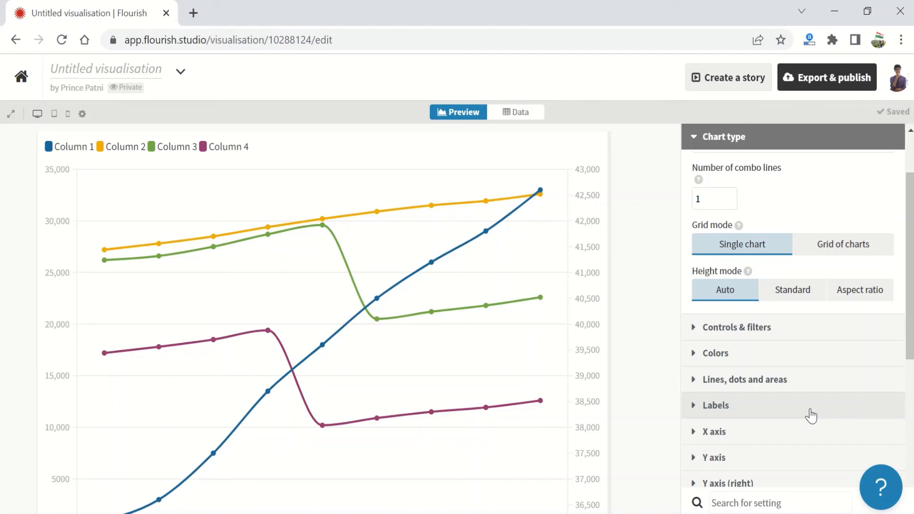
pyautogui.moveTo(836, 375)
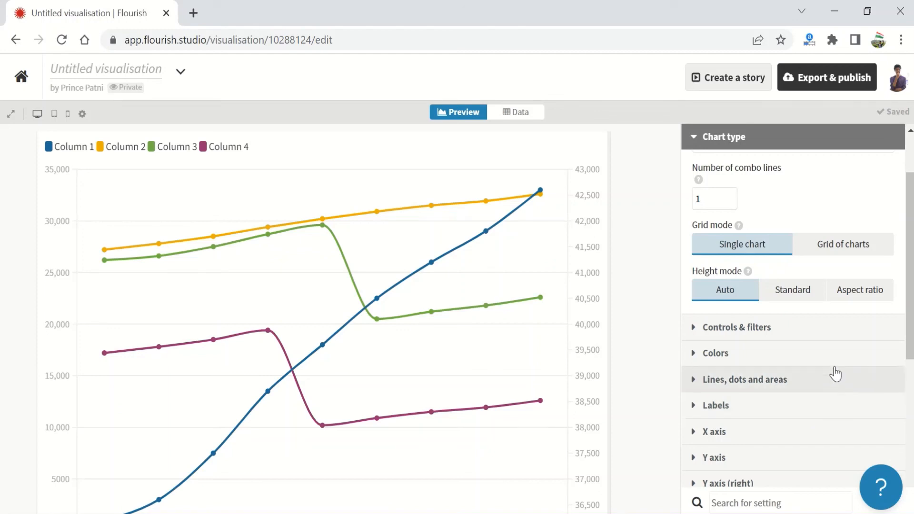